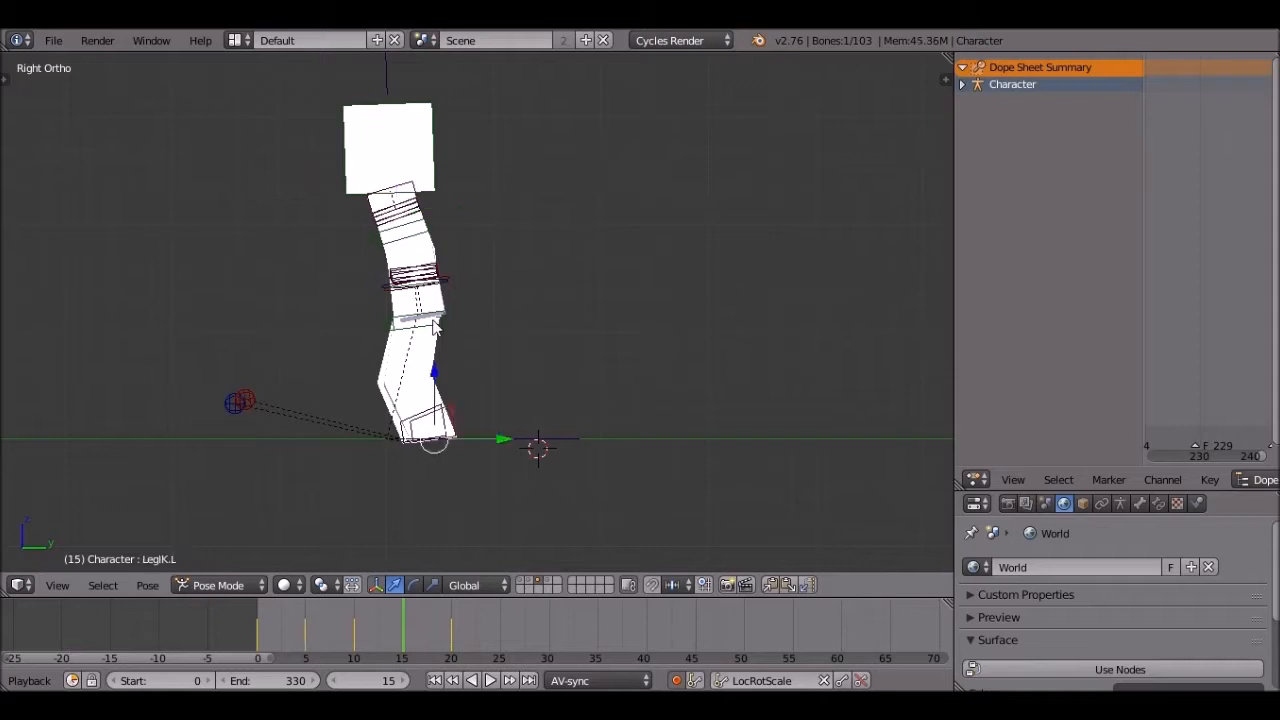
# Pose the left leg control and left upper arm into walk keyframes through frame 40.
pyautogui.click(489, 680)
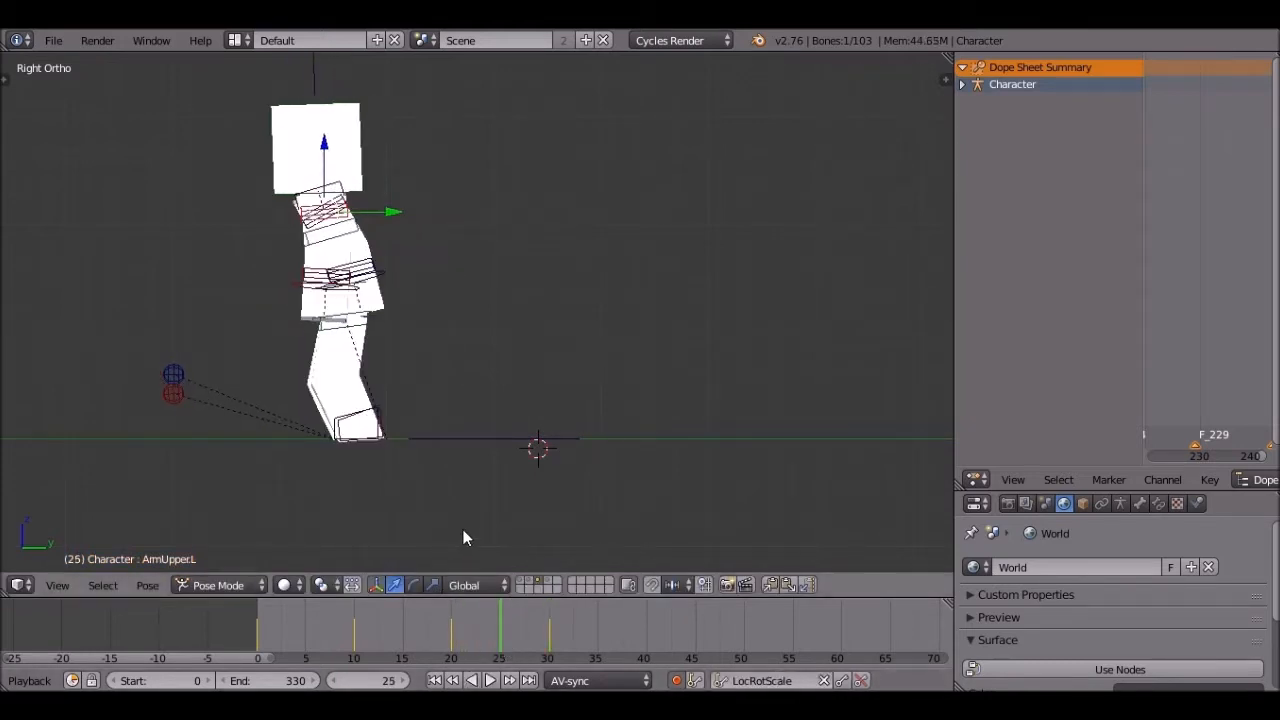
pyautogui.click(360, 440)
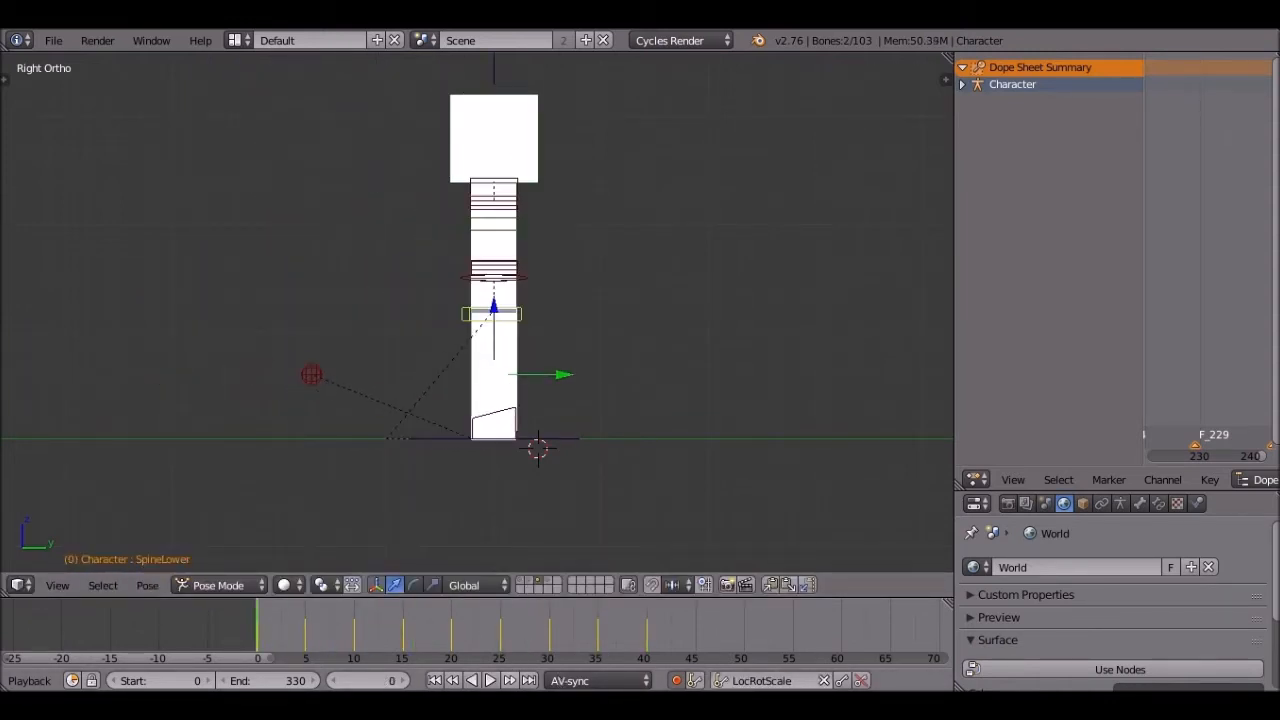
# Play the walk, pausing once to change the rotation pivot point.
pyautogui.click(490, 680)
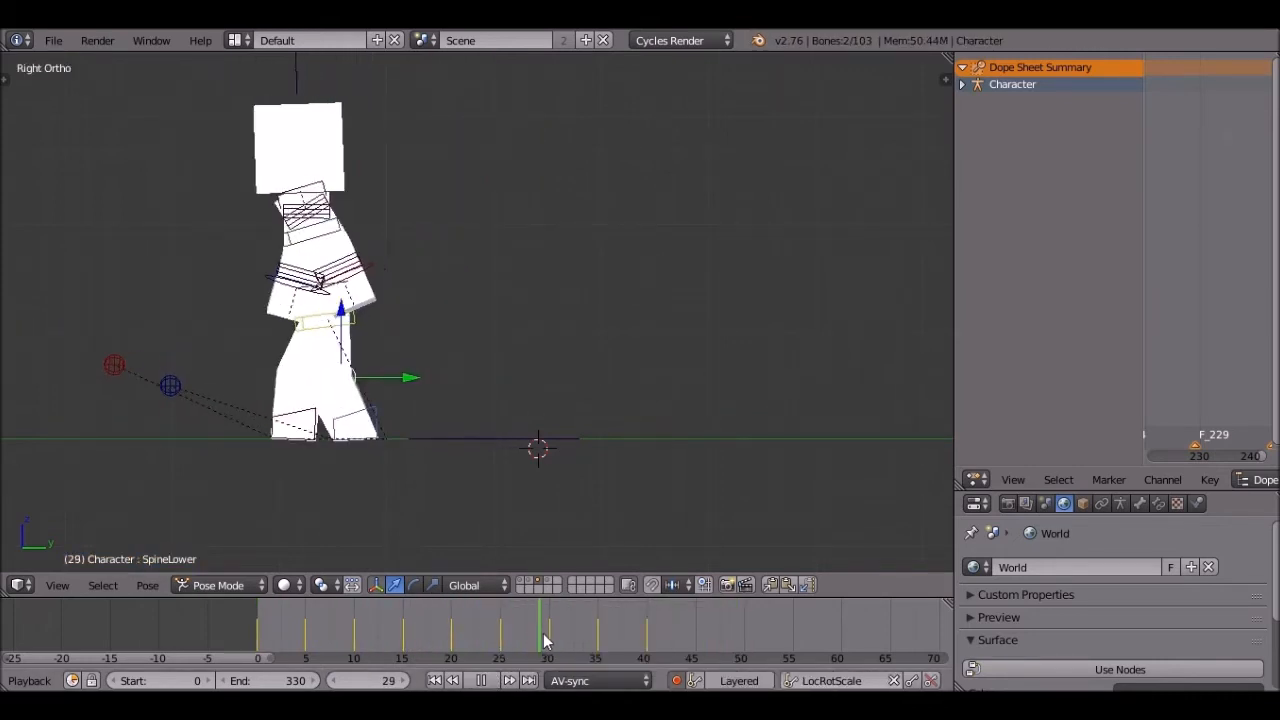
pyautogui.click(522, 625)
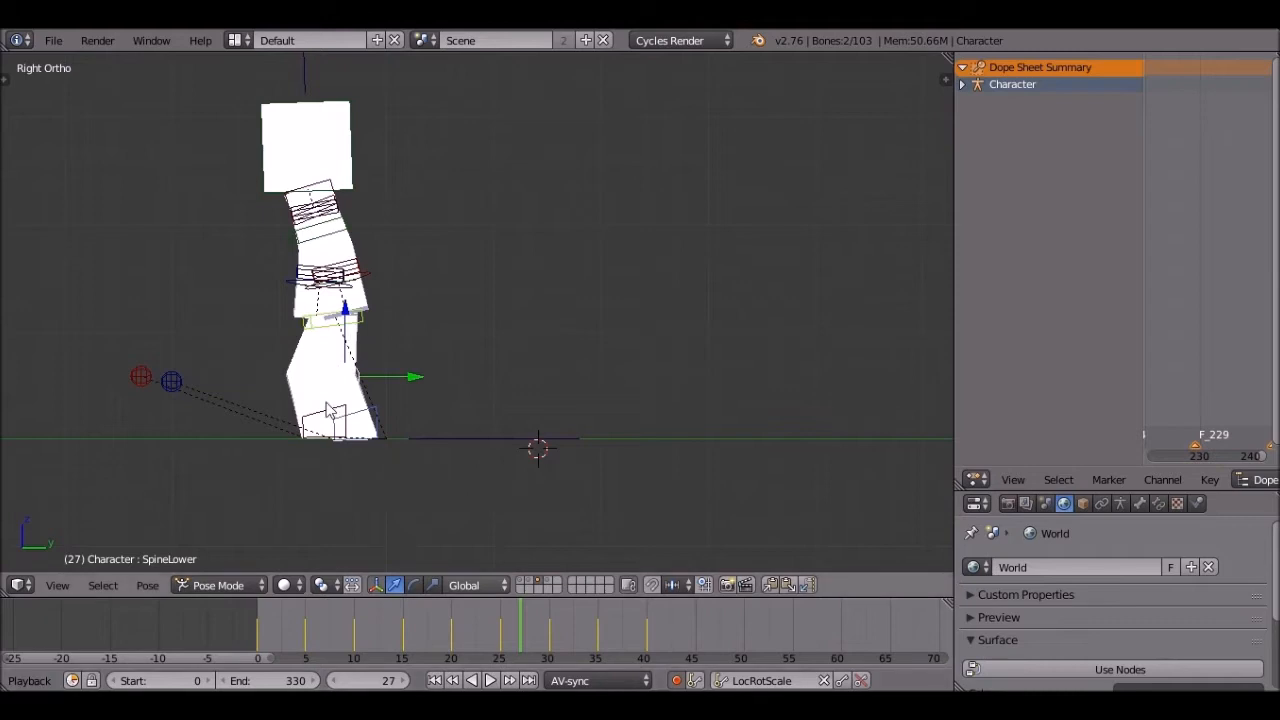
pyautogui.click(284, 585)
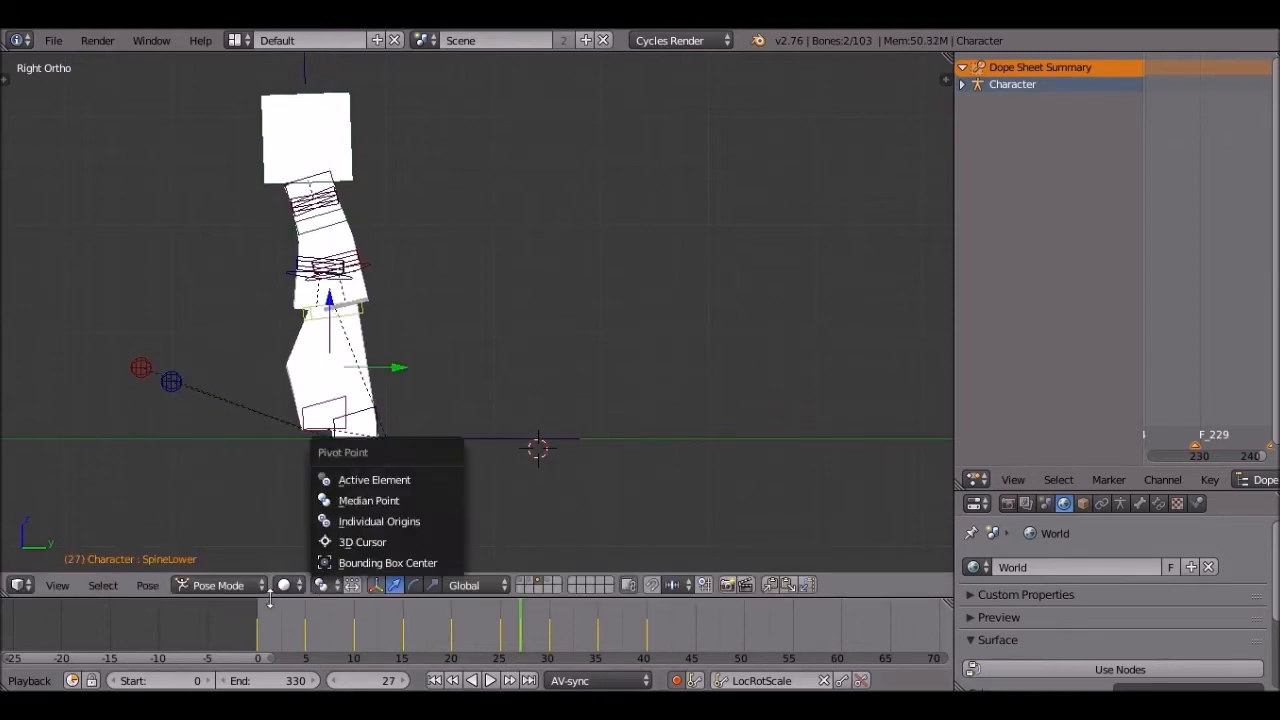
pyautogui.click(490, 680)
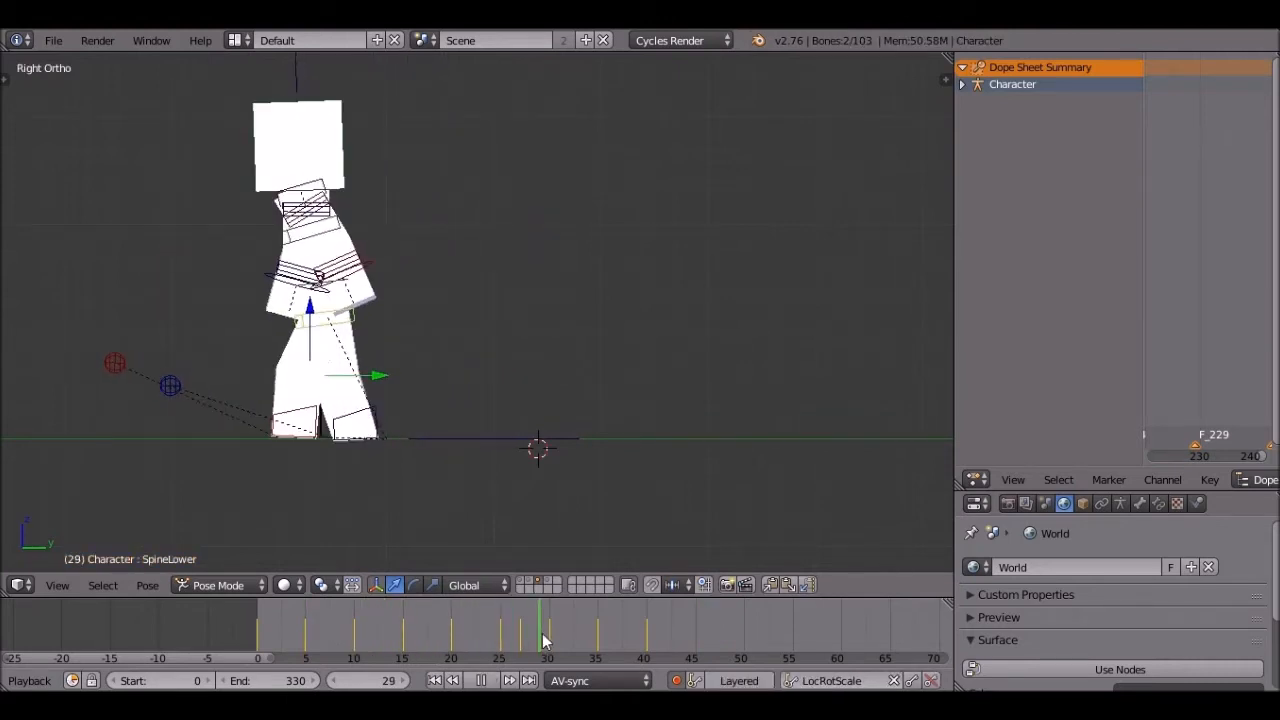
# Stop at frame 28, delete its stray keyframes, and return to frame 0.
pyautogui.click(530, 630)
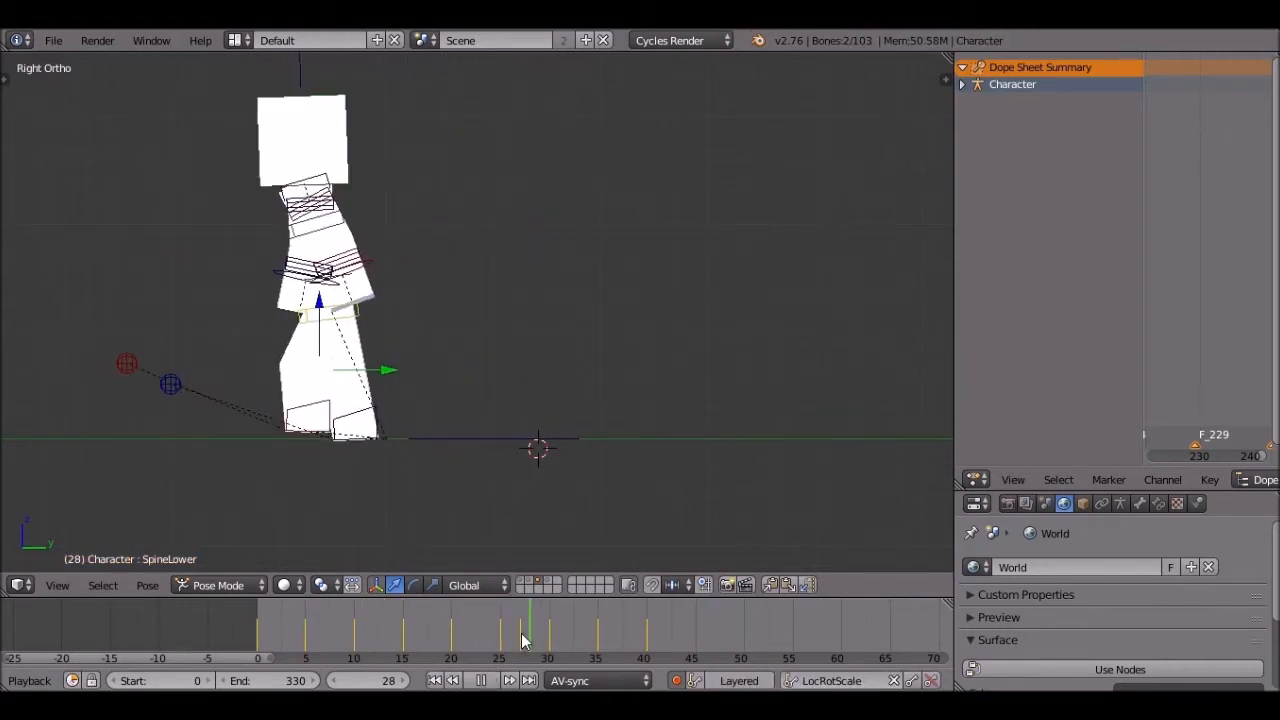
pyautogui.click(471, 680)
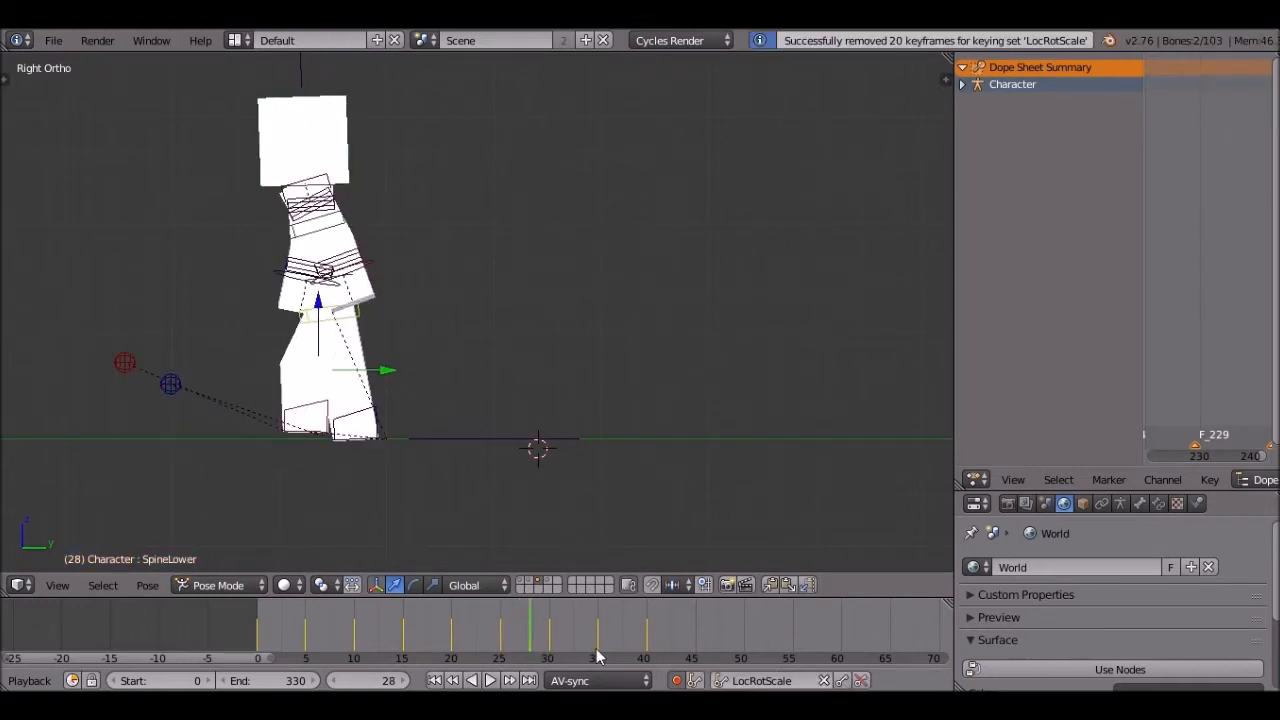
pyautogui.click(489, 680)
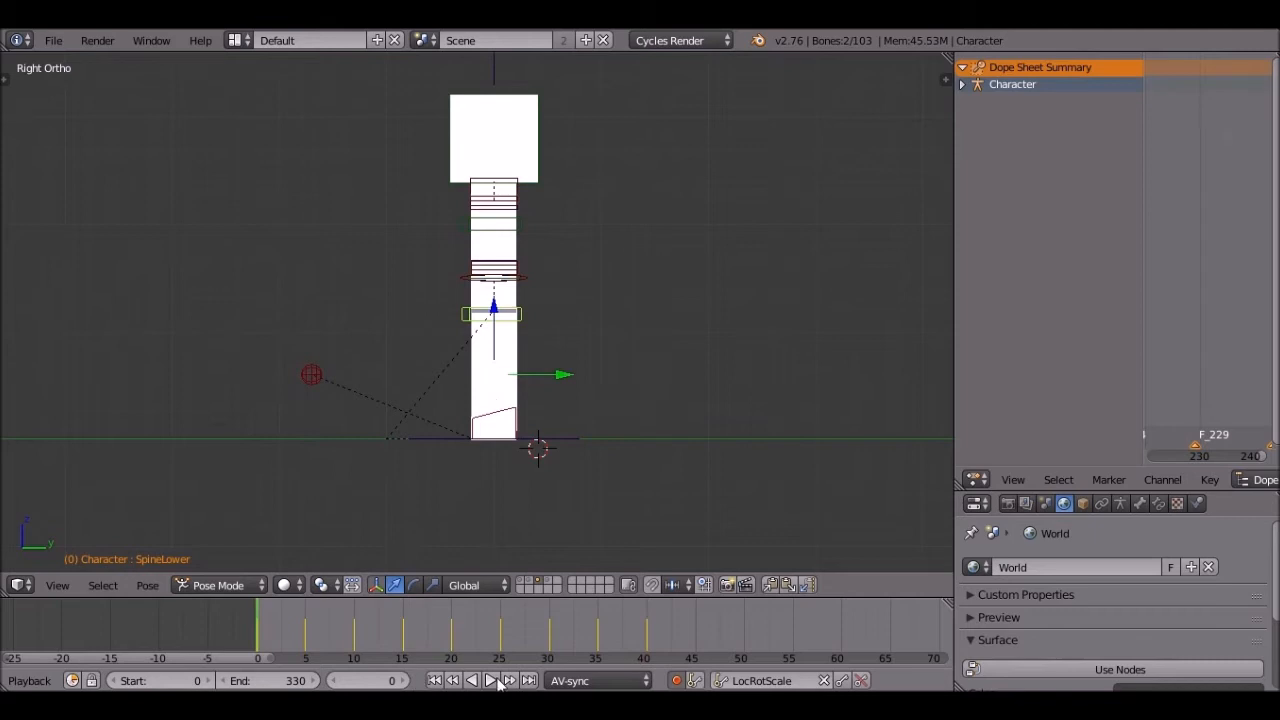
# Play the walk to frame 50 and frame the character more closely.
pyautogui.click(490, 680)
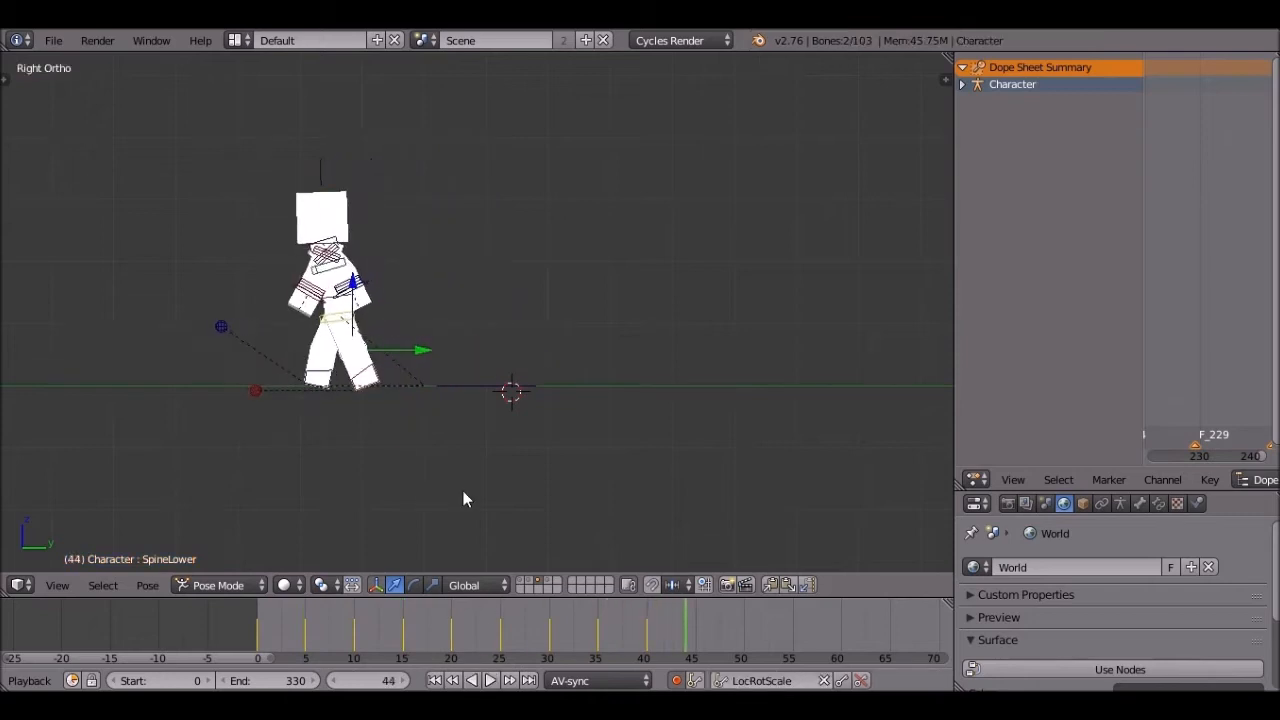
pyautogui.moveTo(500, 380); pyautogui.dragTo(527, 382)
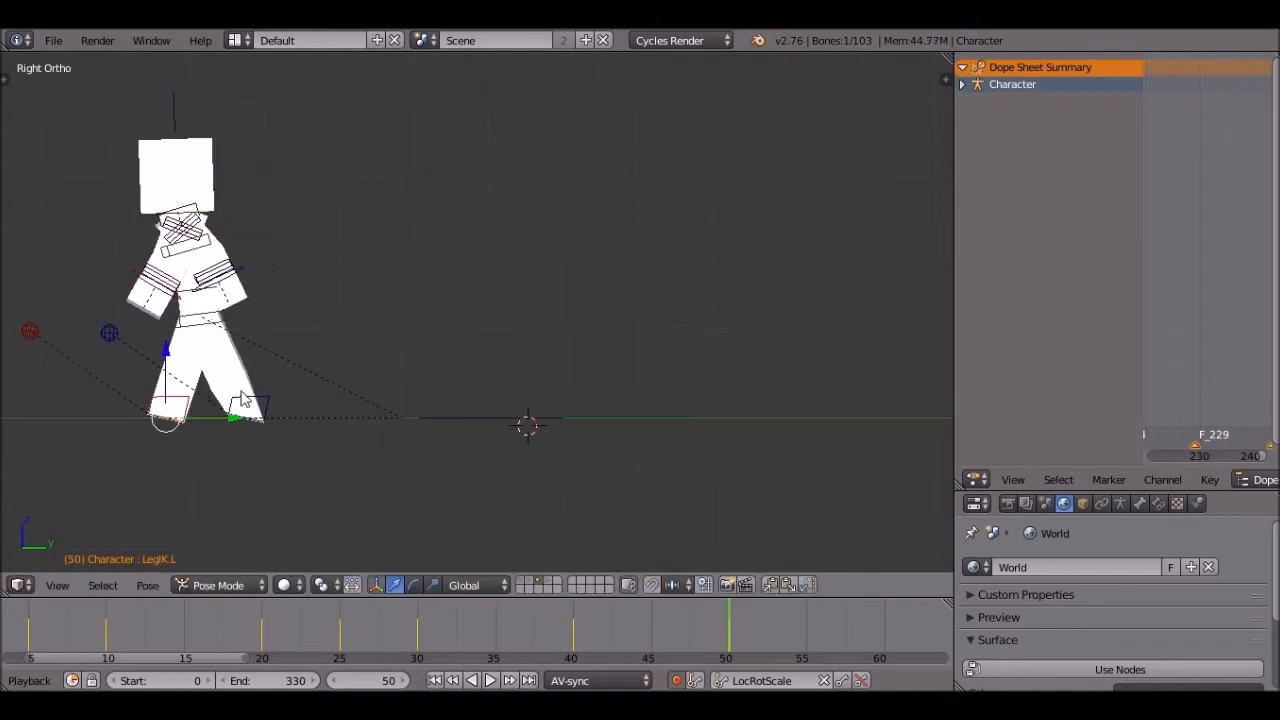
# Key LegIK.L and LegIK.R stride poses at frames 45–50, then play back.
pyautogui.moveTo(245, 410); pyautogui.dragTo(165, 460)
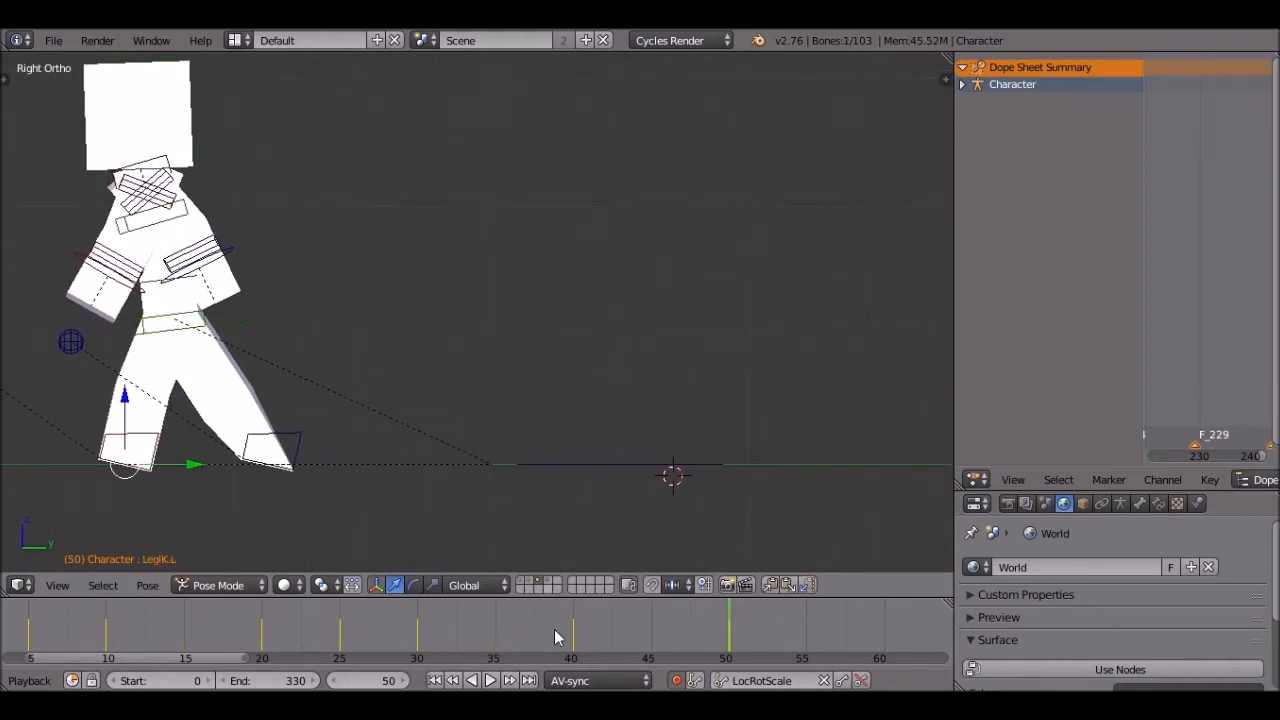
pyautogui.click(490, 680)
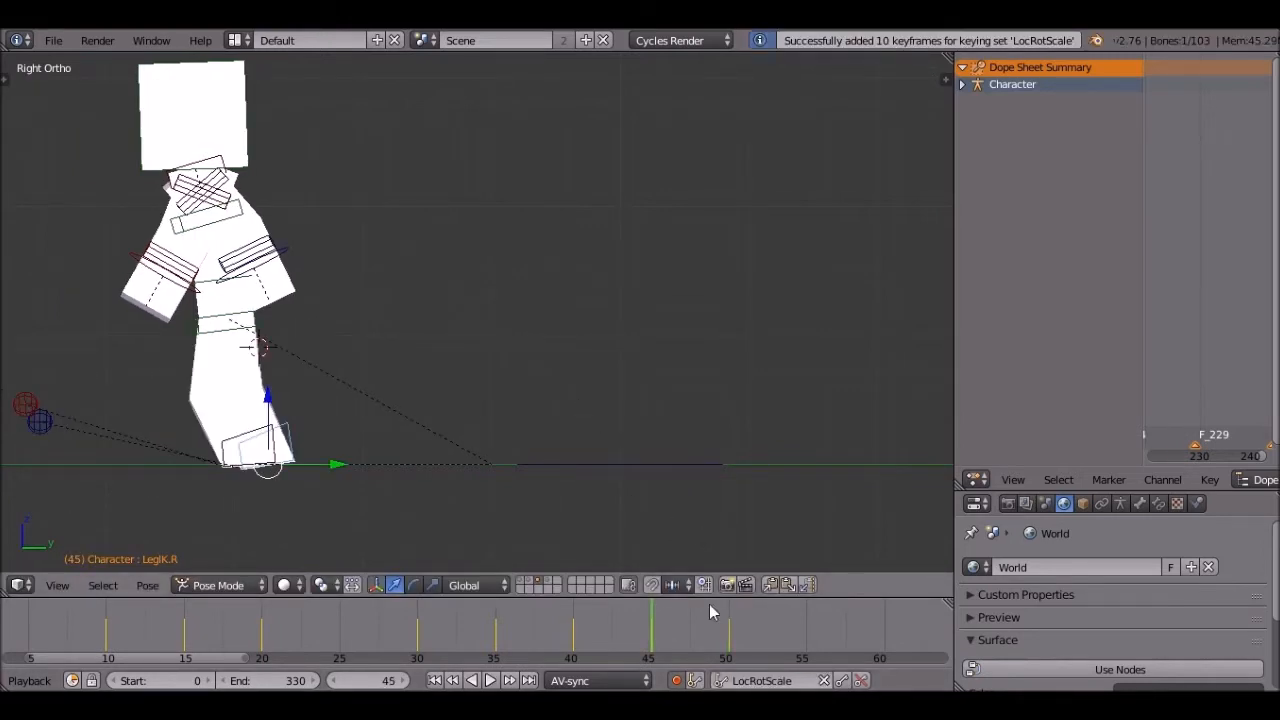
pyautogui.click(490, 680)
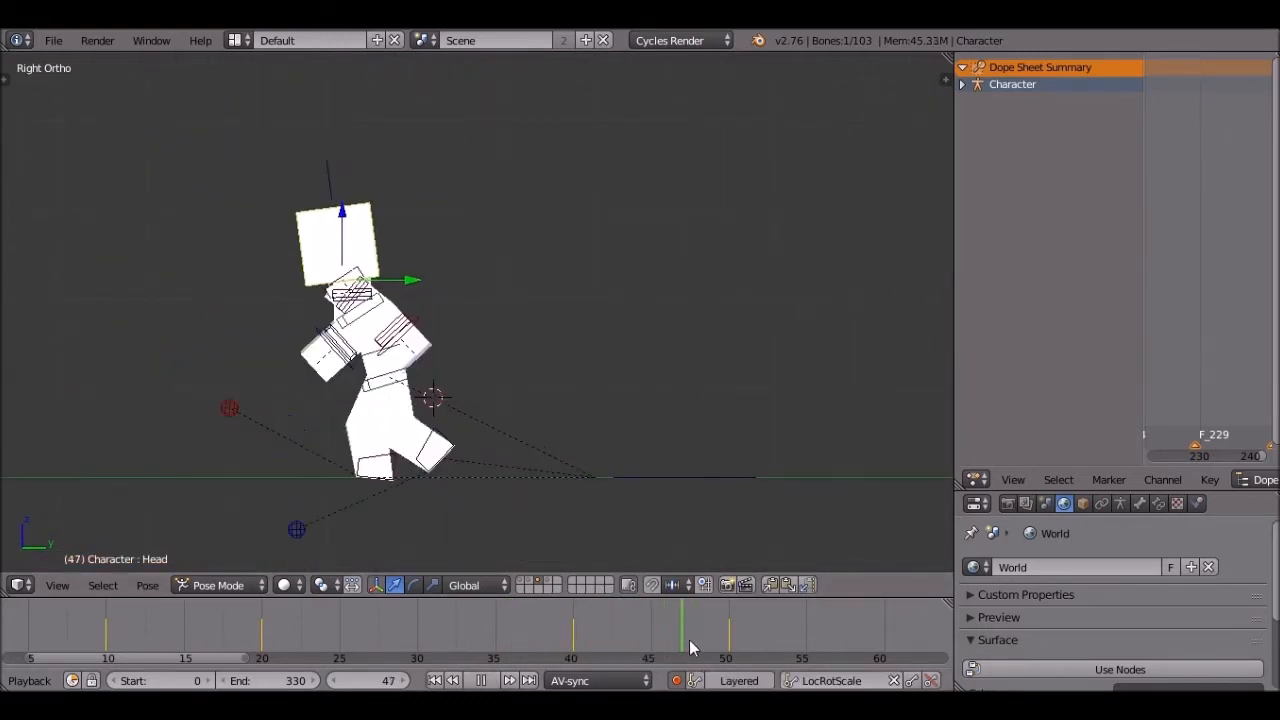
# Stop playback and rotate the Root bone at frame 50 to tilt the body.
pyautogui.click(651, 625)
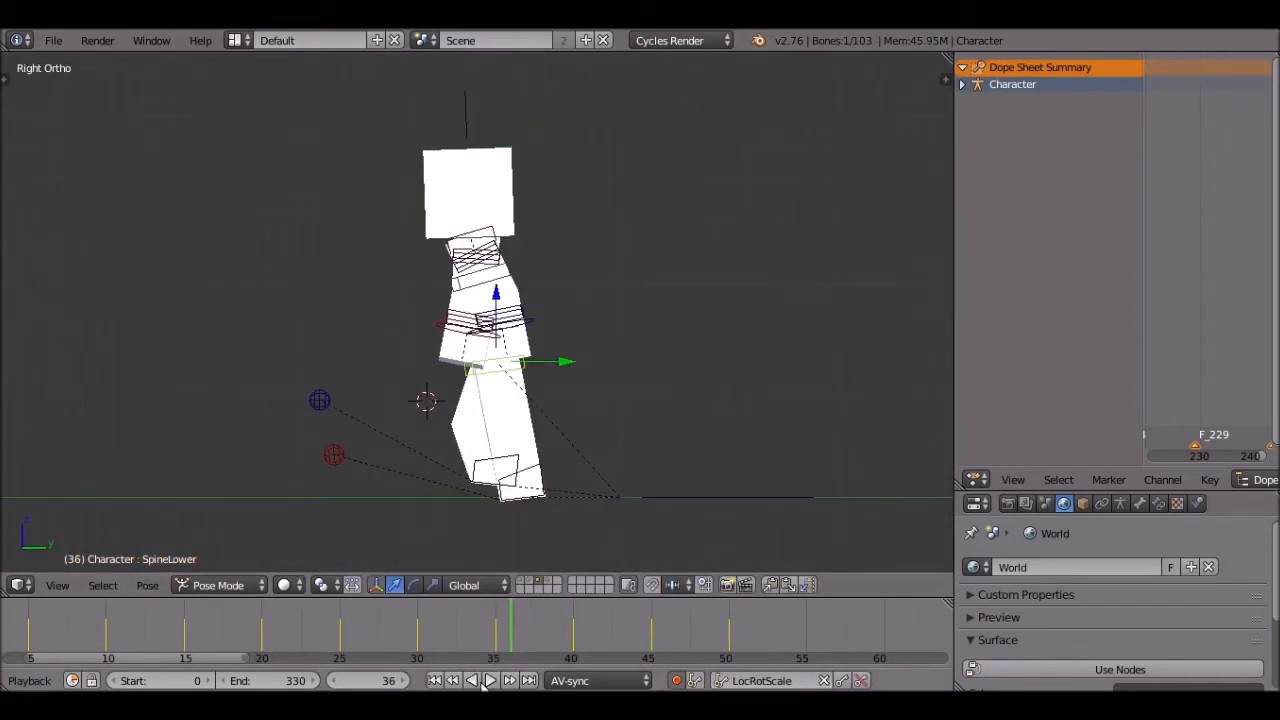
pyautogui.click(489, 680)
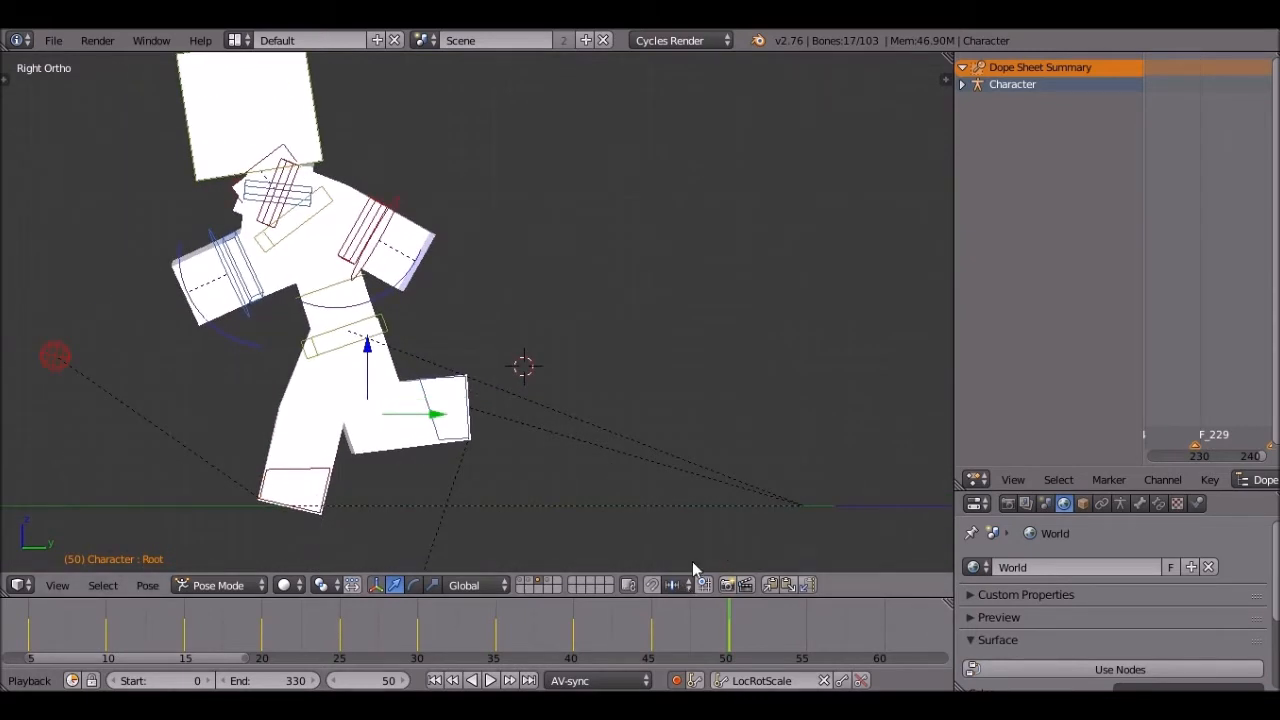
# Key LegIK.L at frame 55 and LegIK.R at frame 60 with Auto Keying.
pyautogui.click(489, 680)
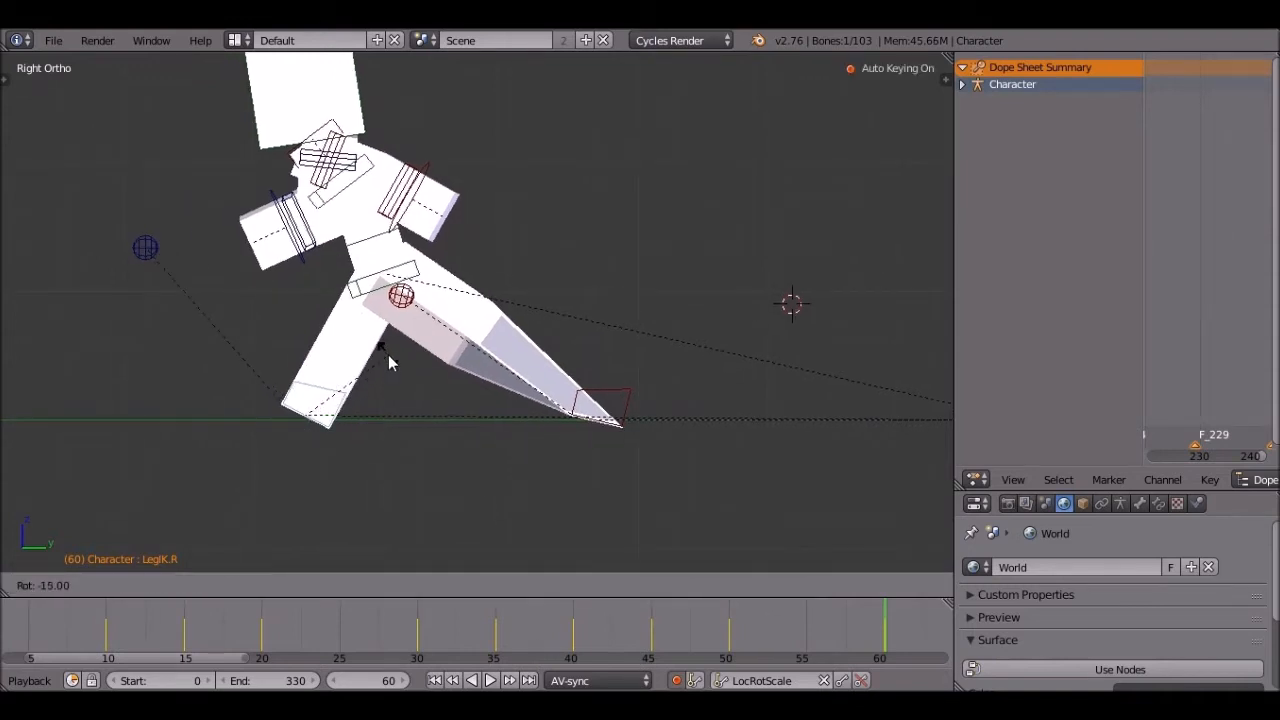
pyautogui.moveTo(635, 407)
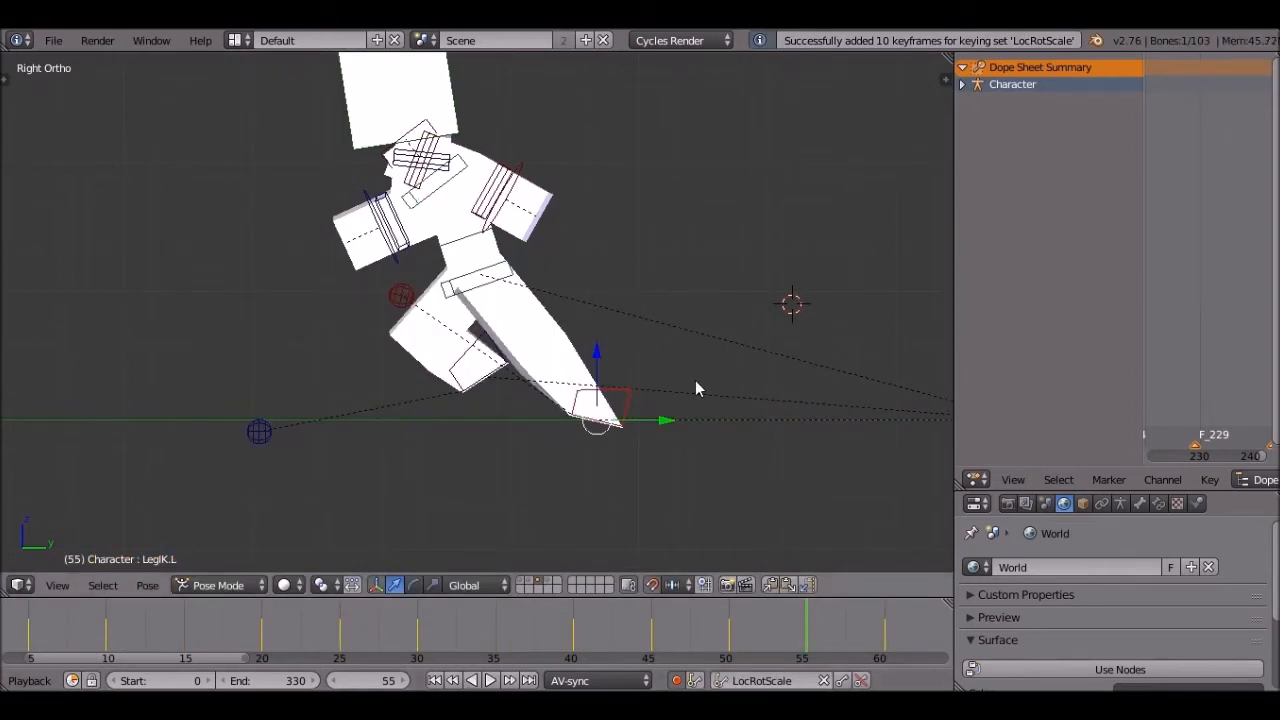
pyautogui.moveTo(755, 590)
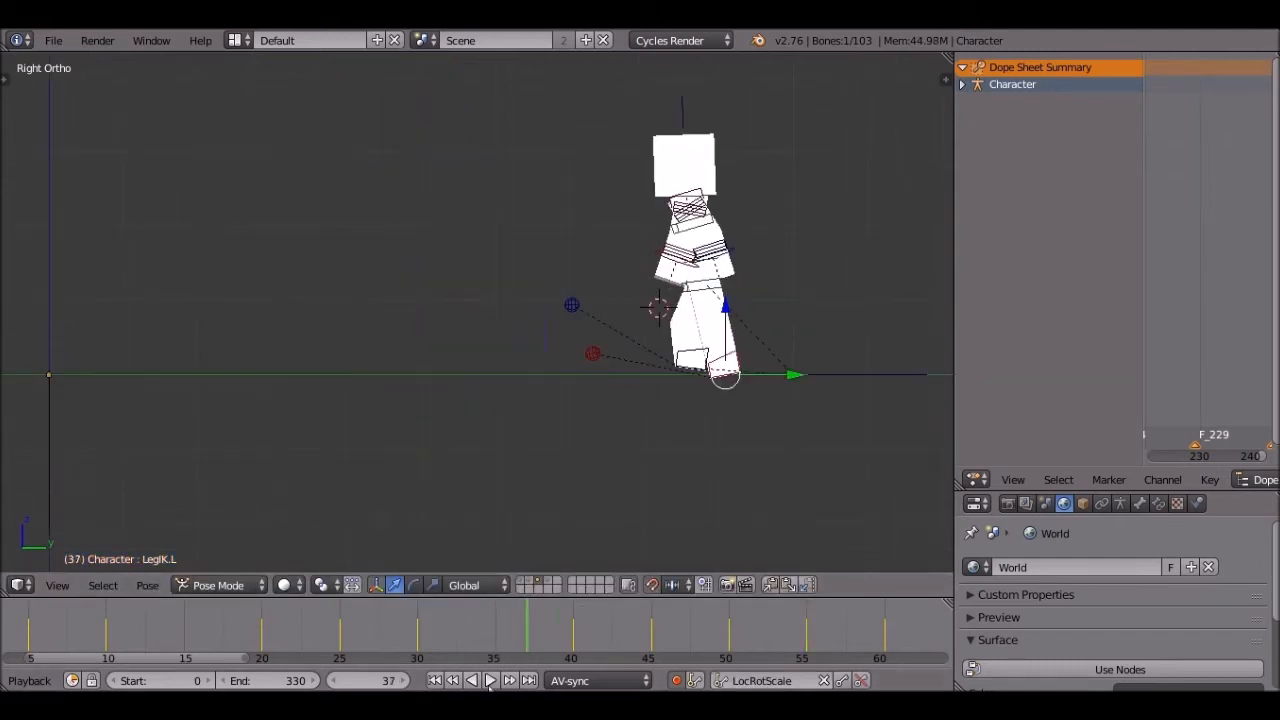
# Rotate ArmLower.L and ArmUpper.R at frame 60, then play the run.
pyautogui.click(490, 680)
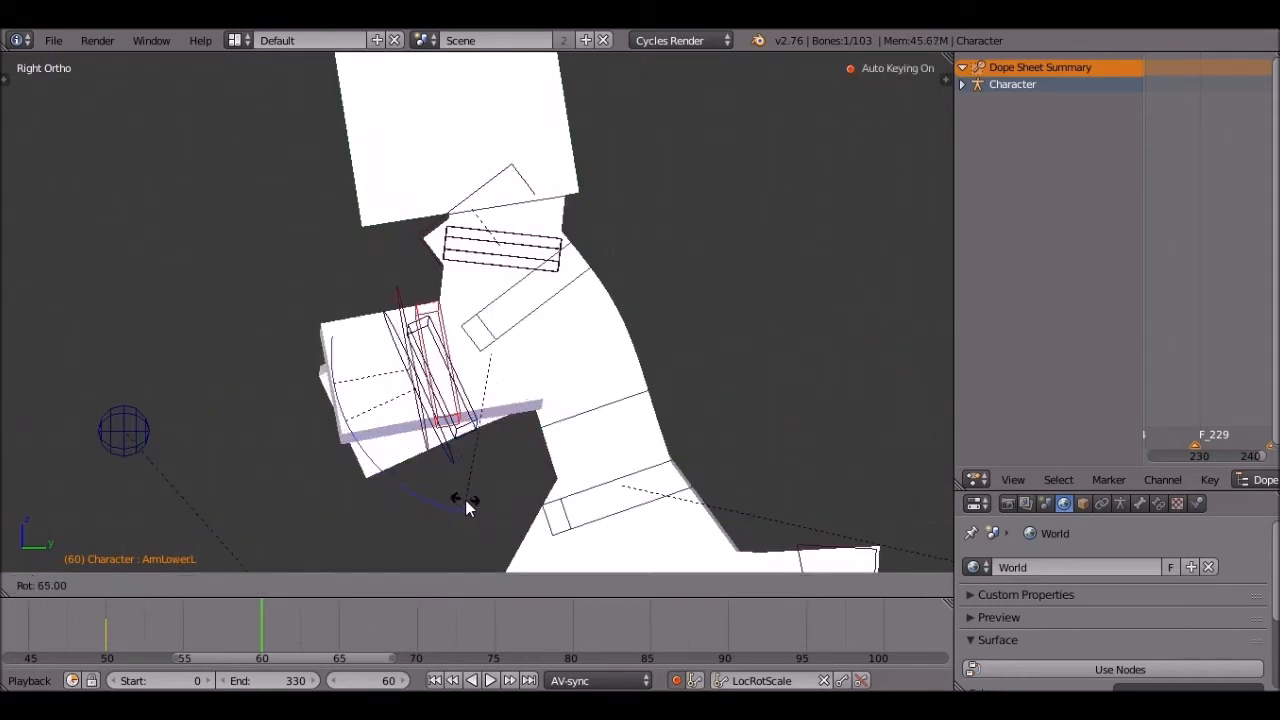
pyautogui.moveTo(470, 500); pyautogui.dragTo(510, 240)
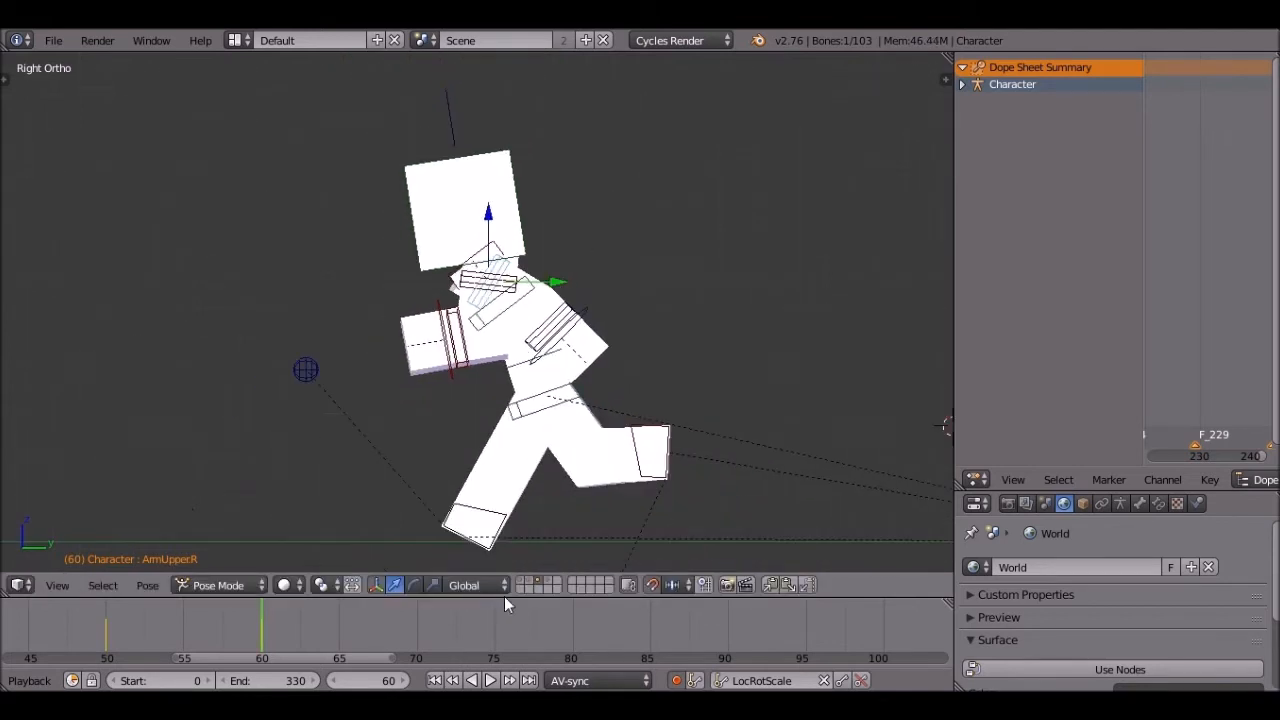
pyautogui.click(489, 680)
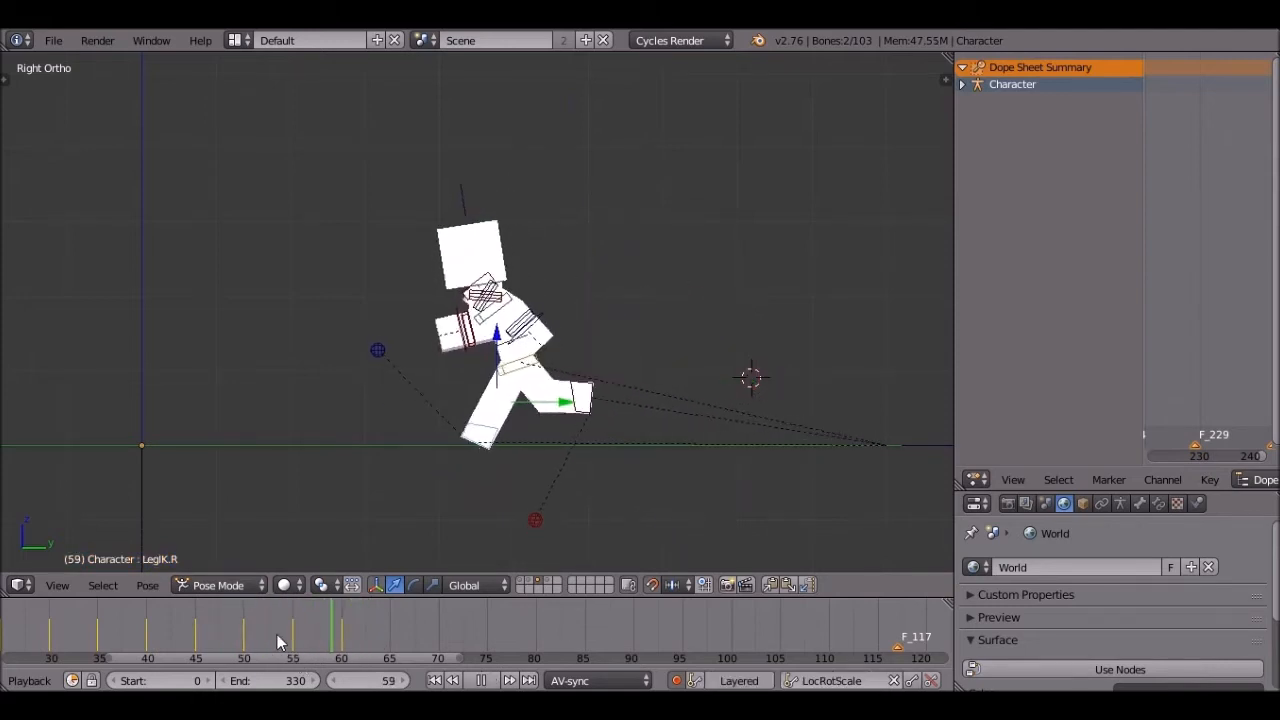
# Rotate LegIK.R by -80 at frame 65 and -5 at frame 70.
pyautogui.click(479, 680)
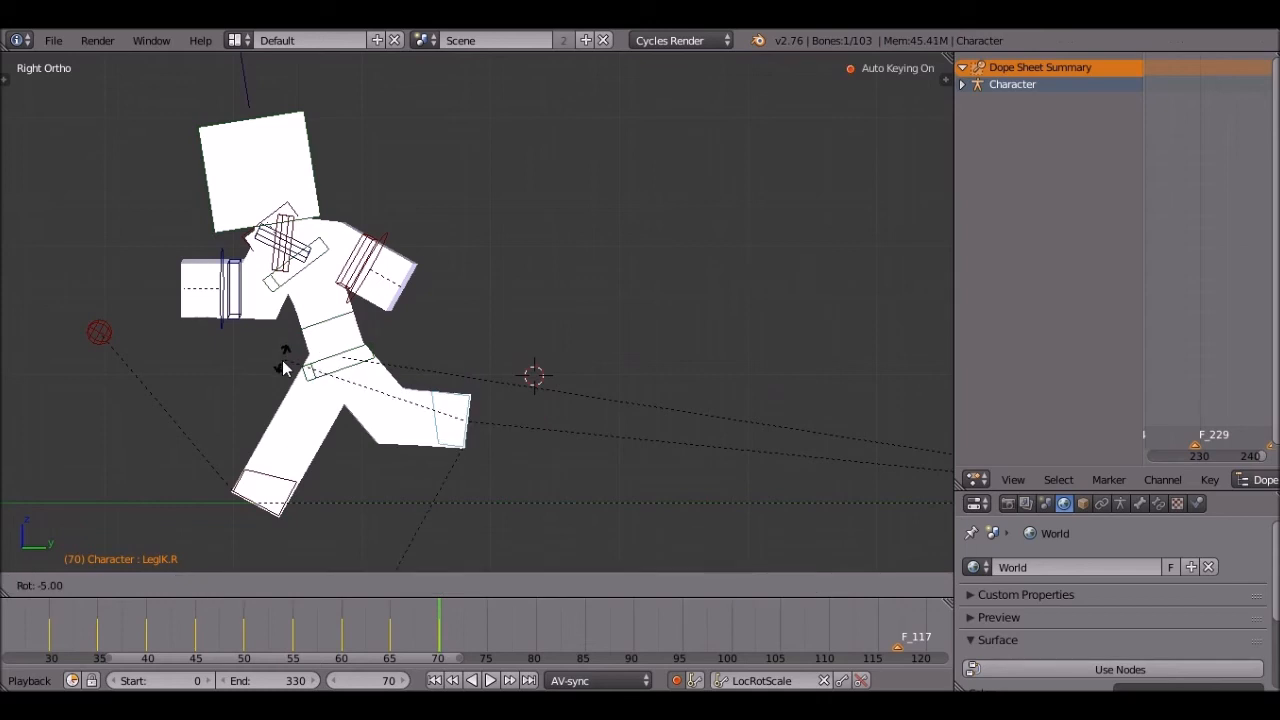
pyautogui.moveTo(290, 355)
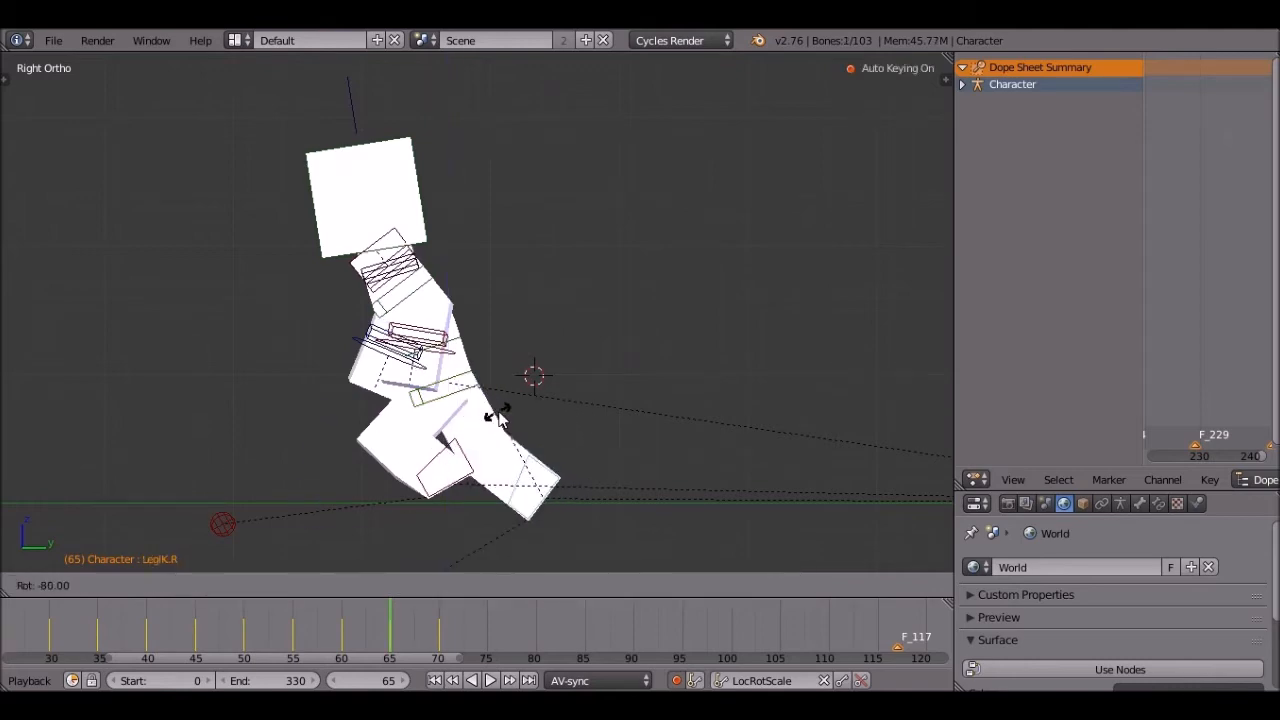
pyautogui.click(489, 680)
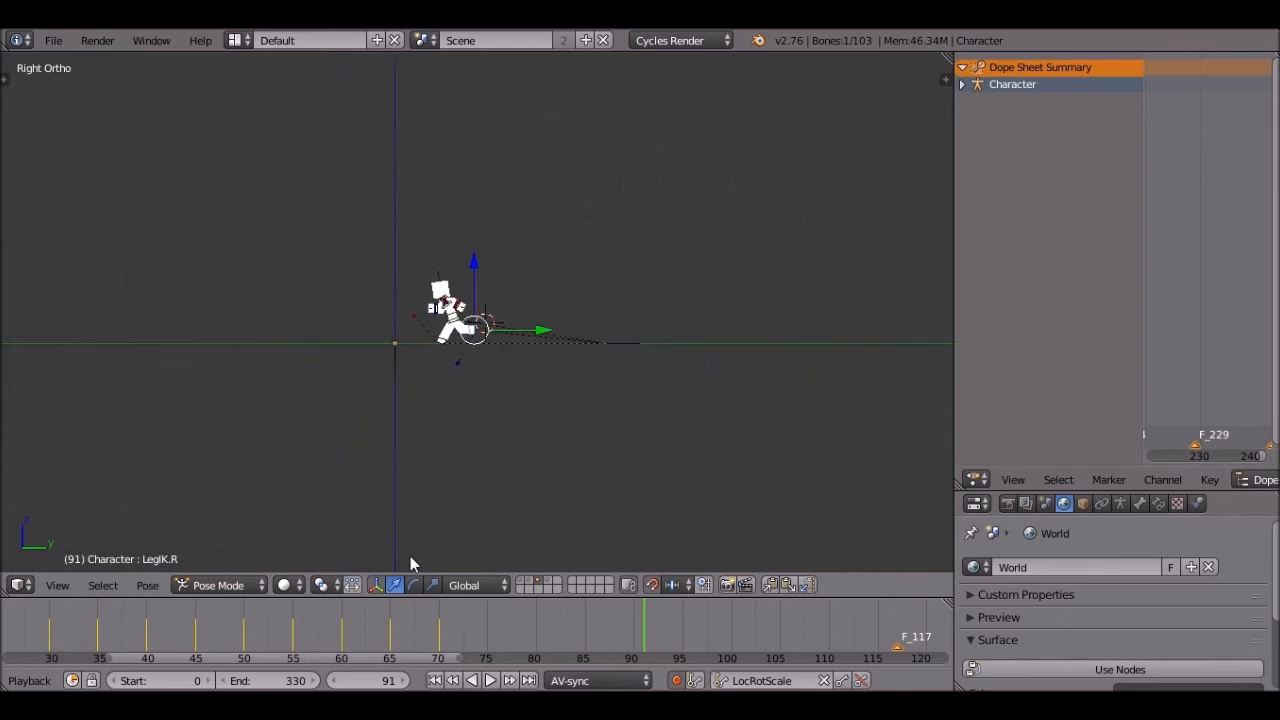
pyautogui.click(490, 680)
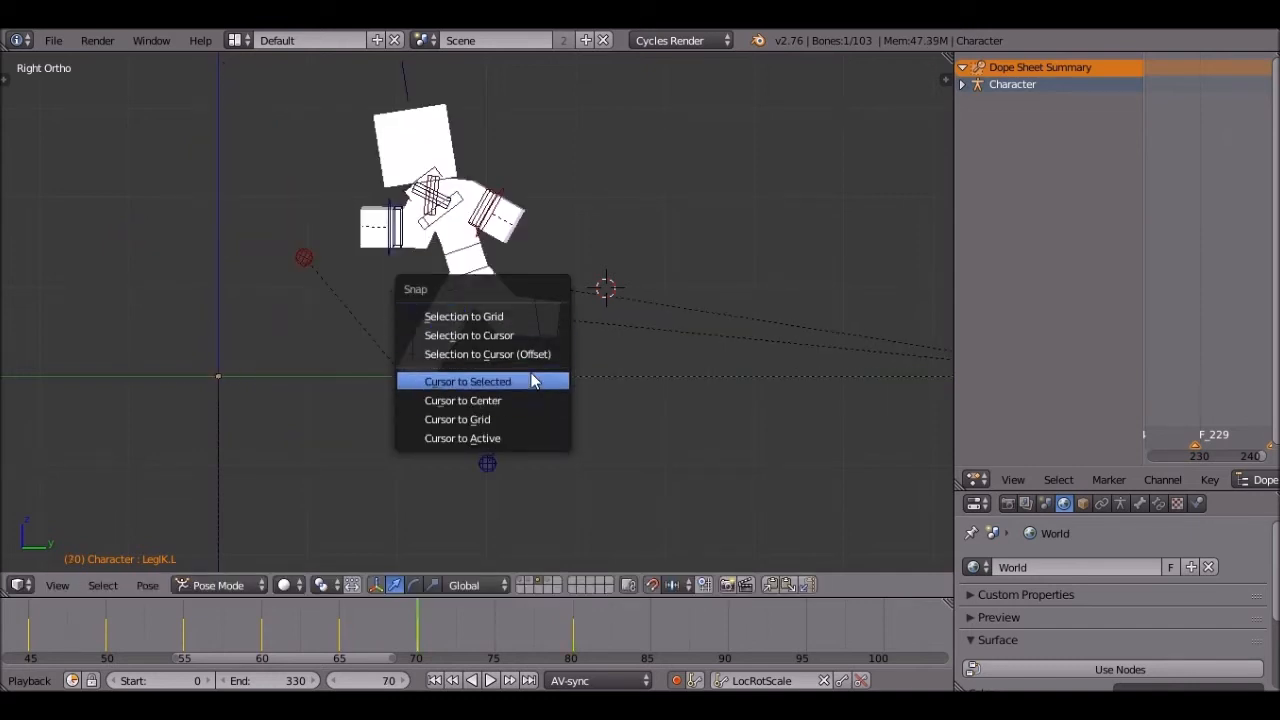
# Snap the 3D cursor to LegIK.L and lower SpineLower by 0.2.
pyautogui.click(467, 381)
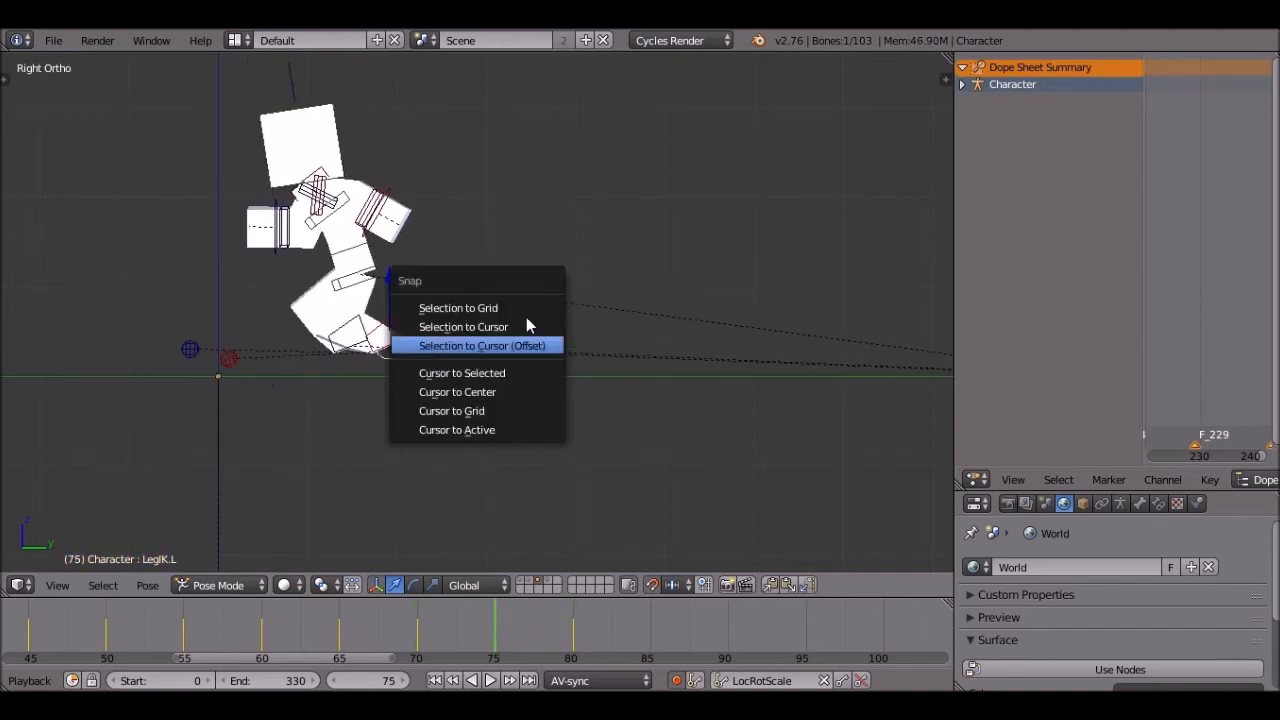
pyautogui.moveTo(463, 326)
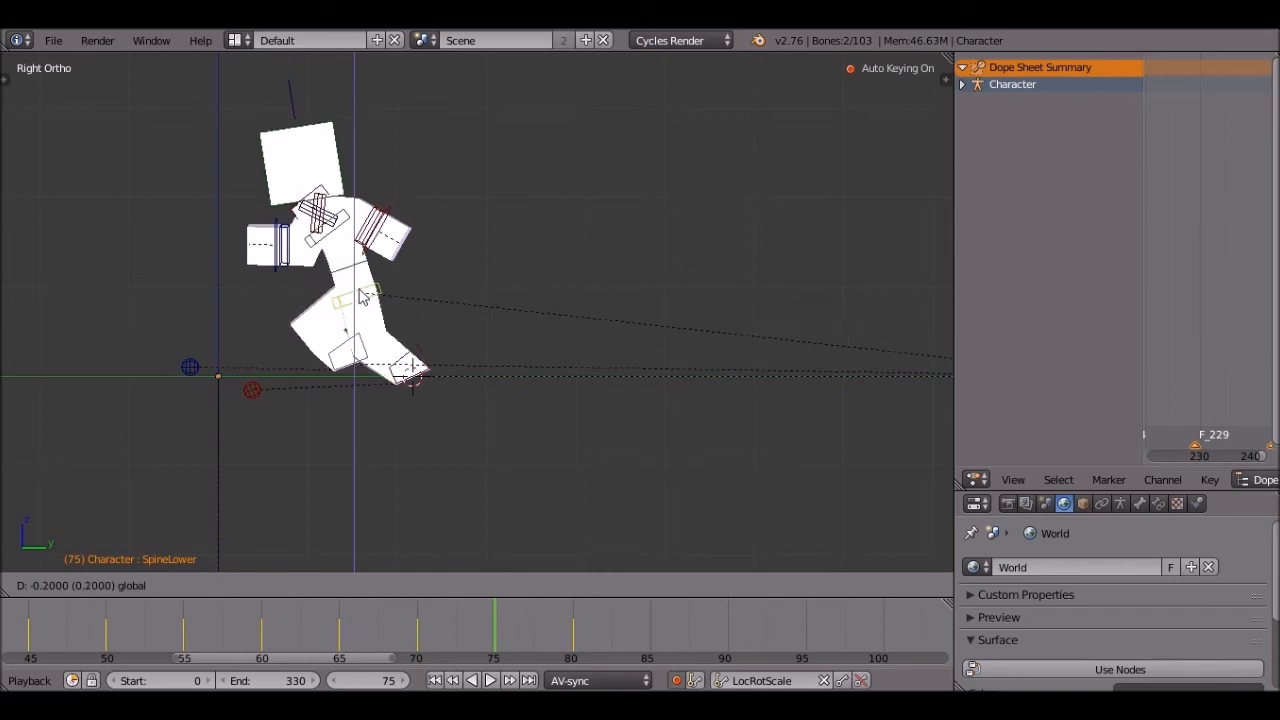
pyautogui.click(490, 680)
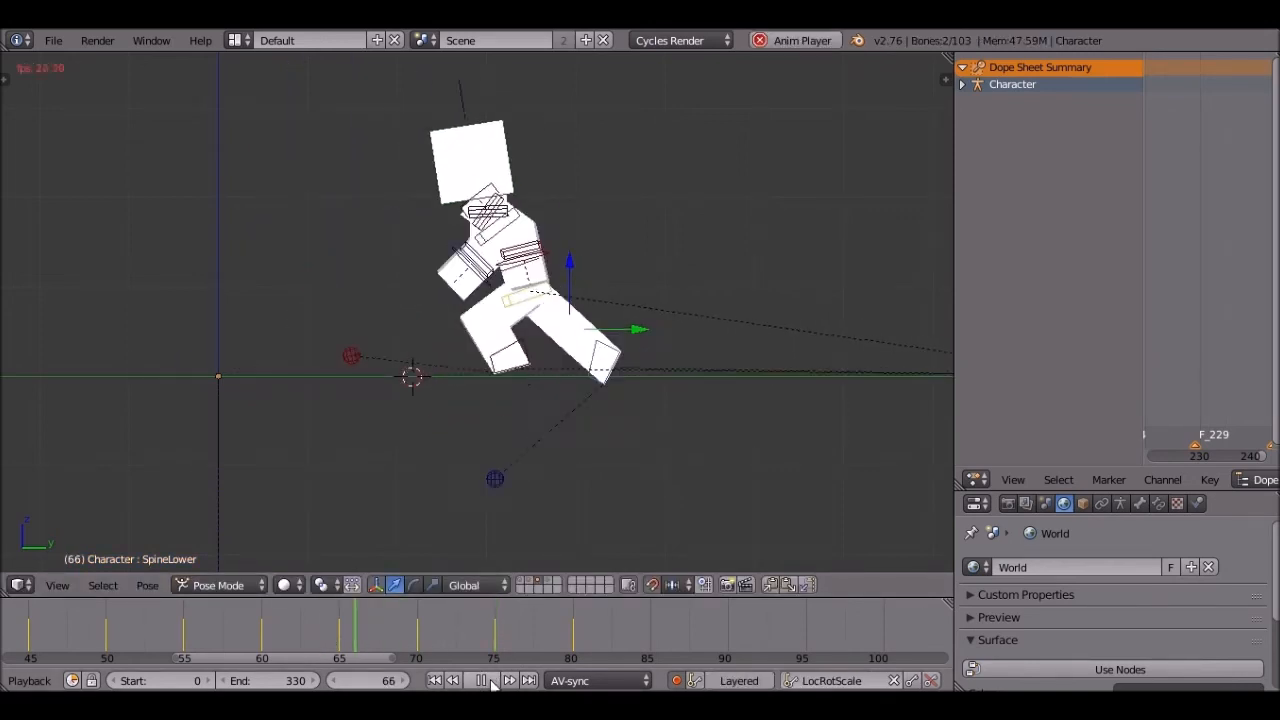
pyautogui.click(479, 680)
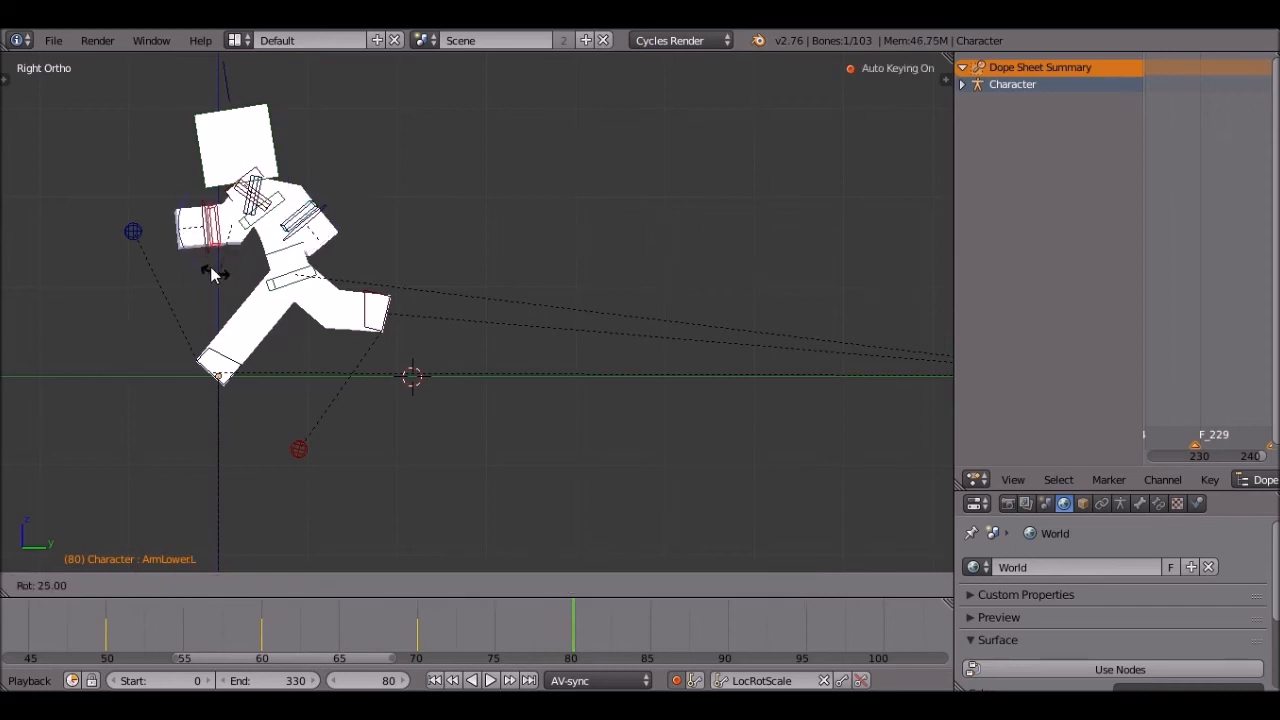
# Rotate ArmLowerL 25° and preview the run from the start.
pyautogui.click(490, 680)
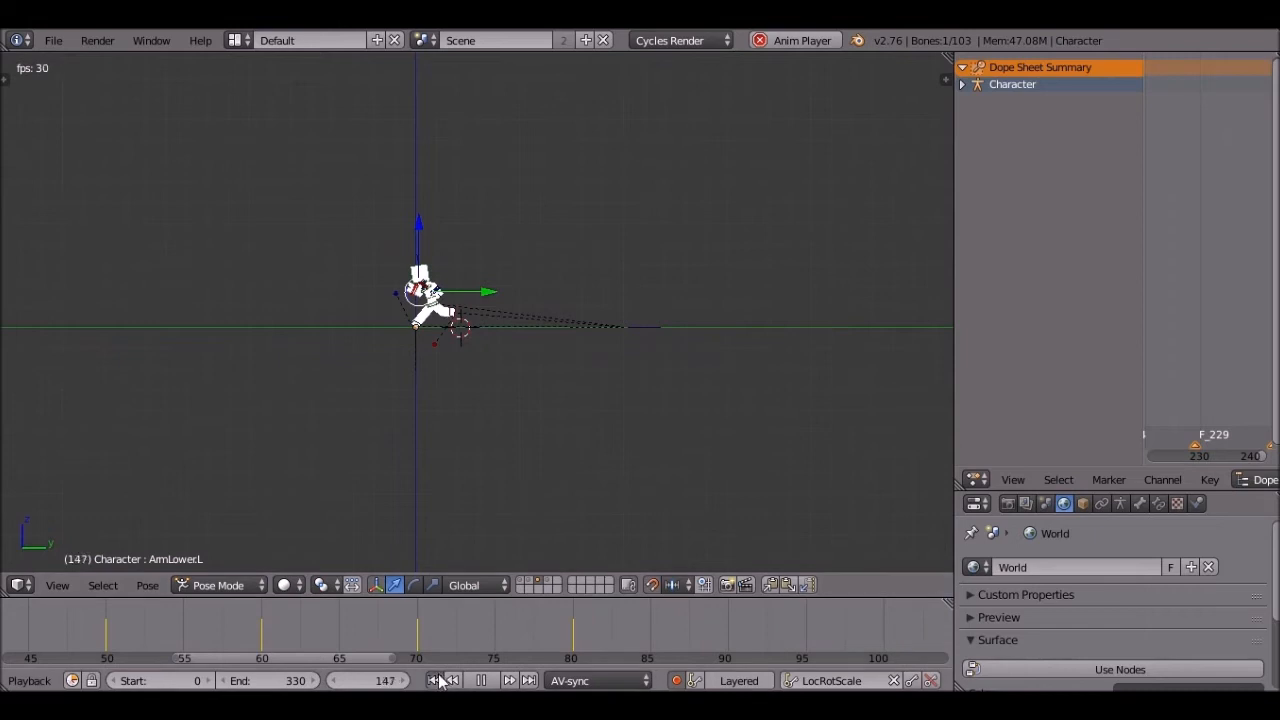
pyautogui.click(434, 680)
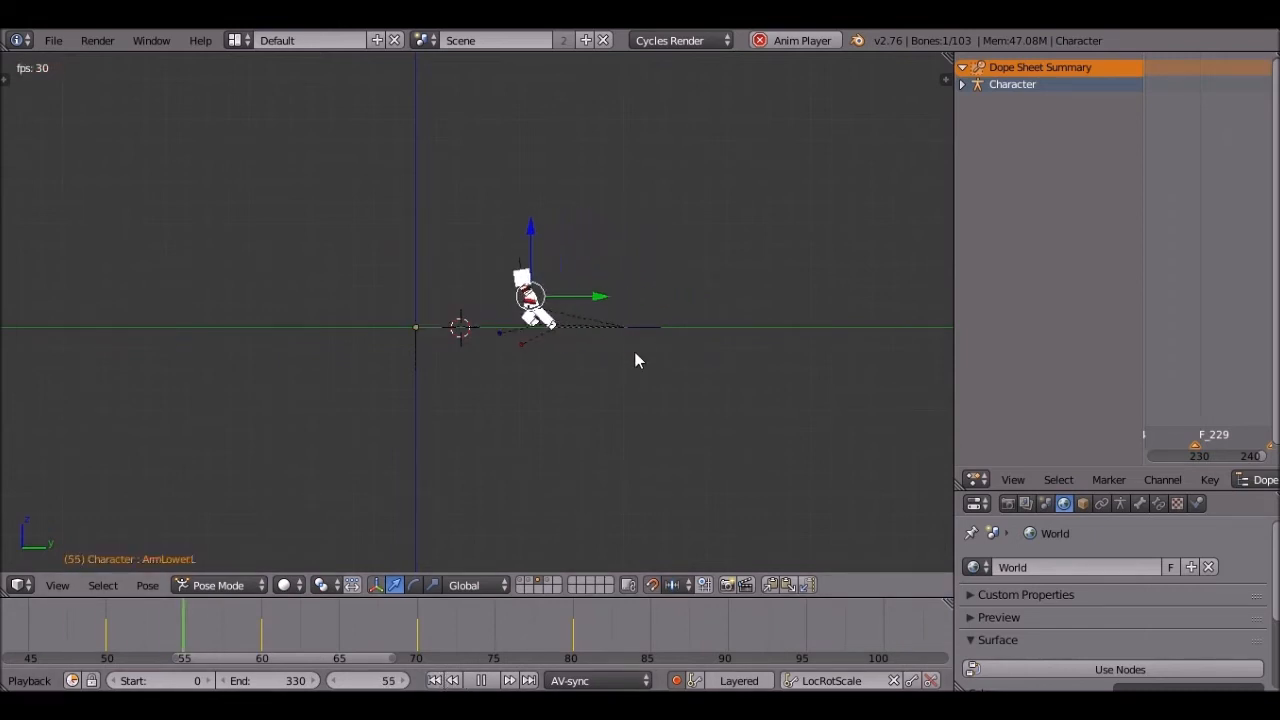
pyautogui.click(489, 680)
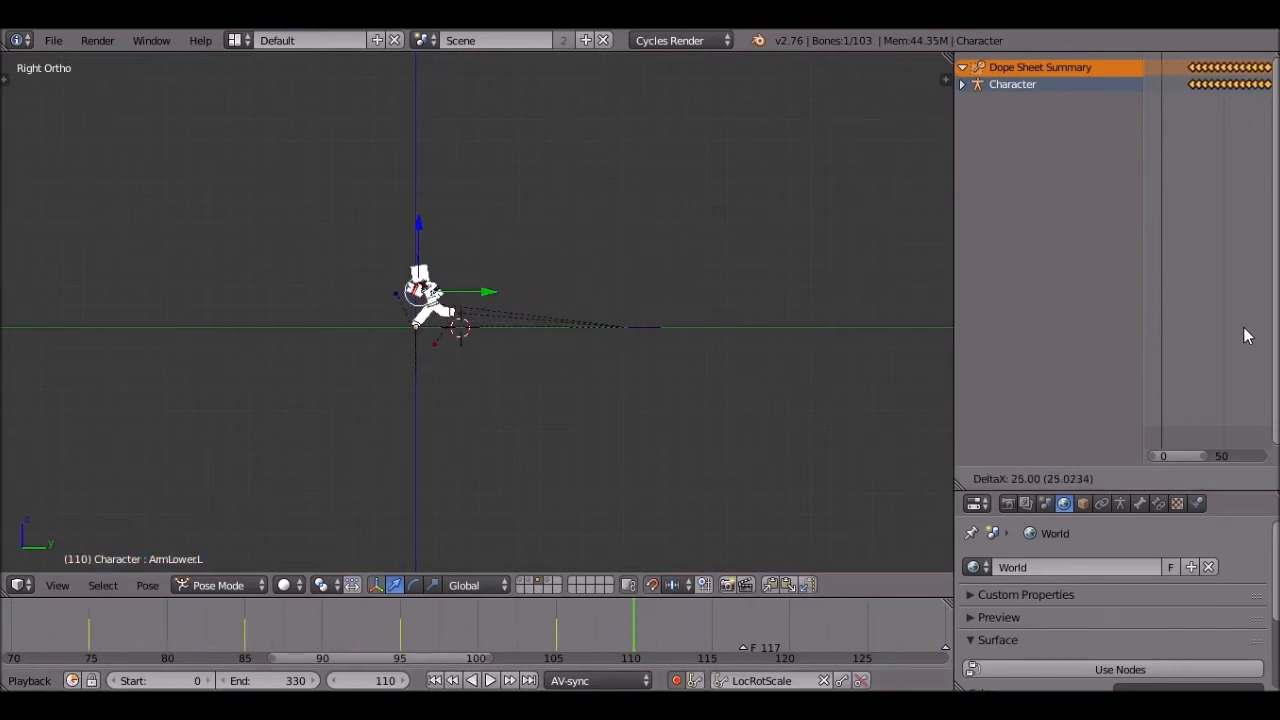
# Move all Dope Sheet keys 25 frames later and preview the animation.
pyautogui.click(490, 680)
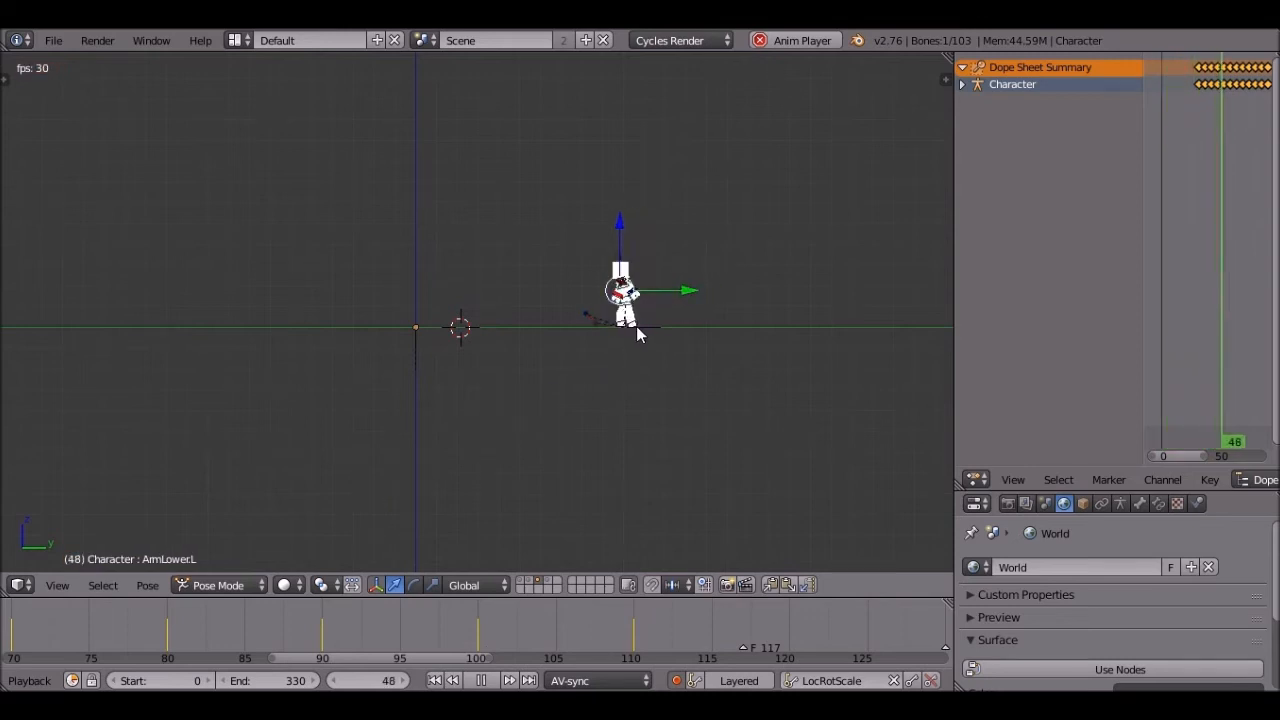
pyautogui.click(480, 680)
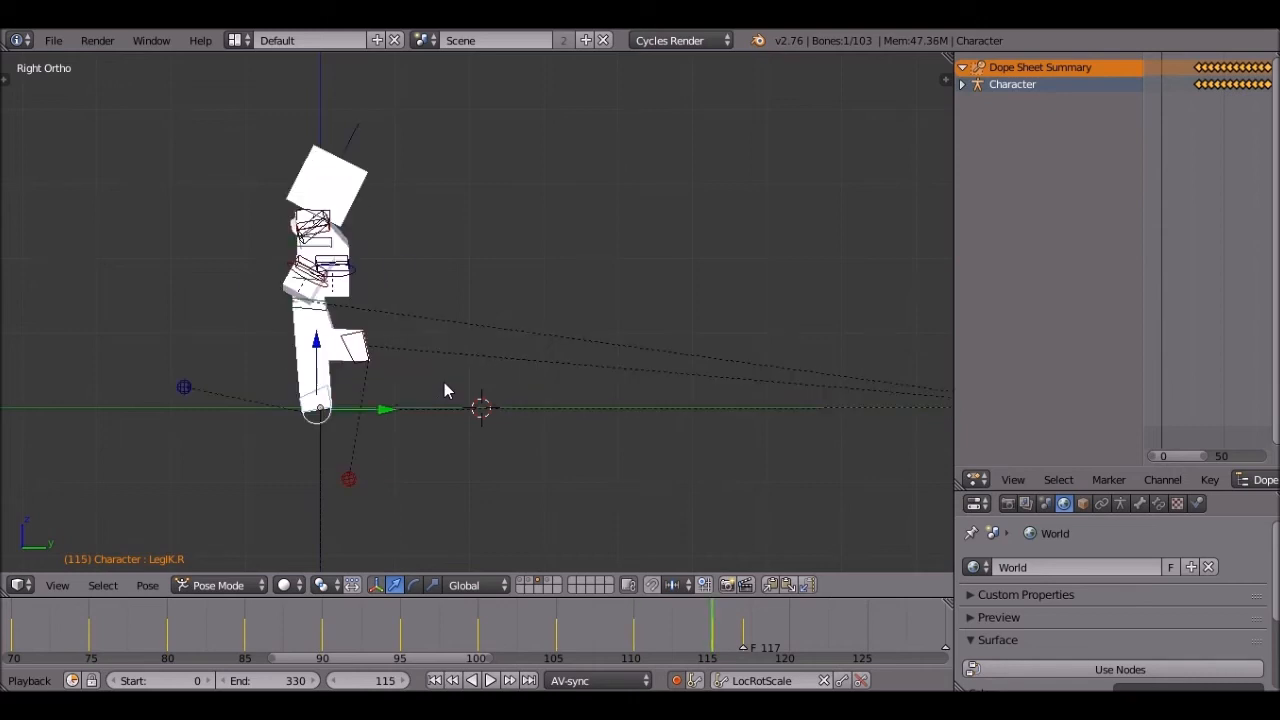
# Play back the raised-knee, arms-up pose keyed near frame 115.
pyautogui.click(490, 680)
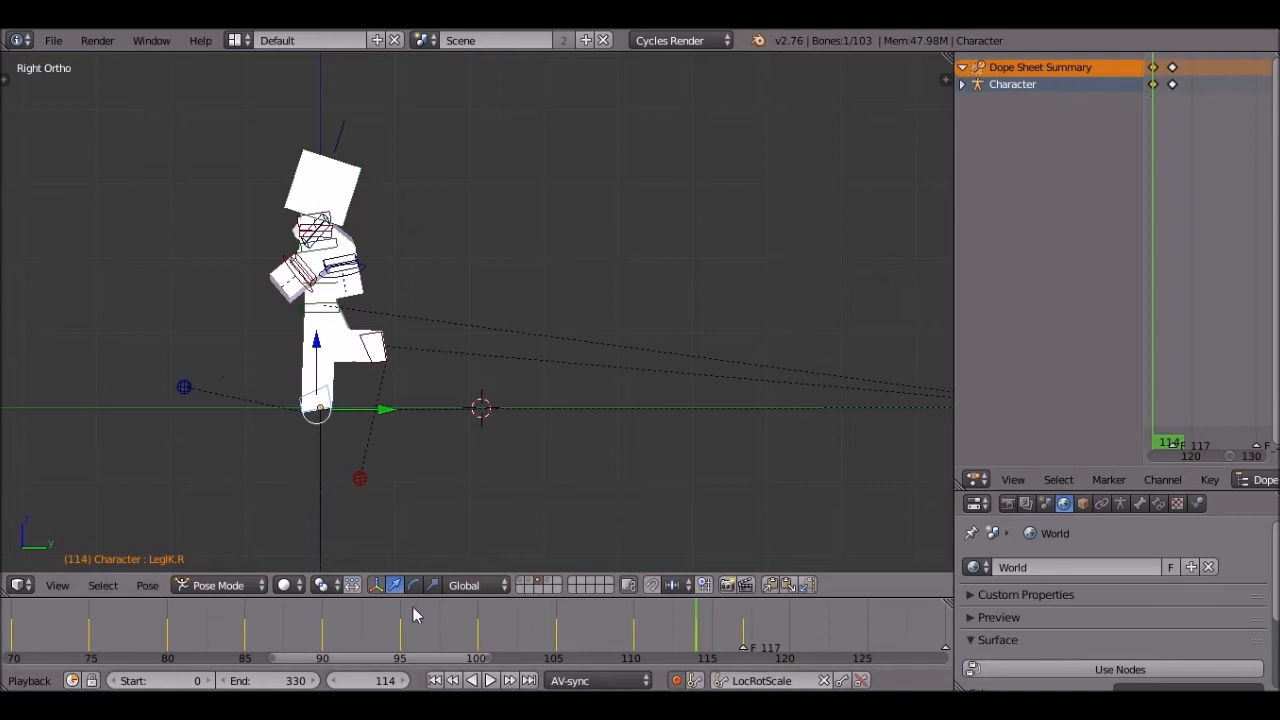
pyautogui.click(490, 680)
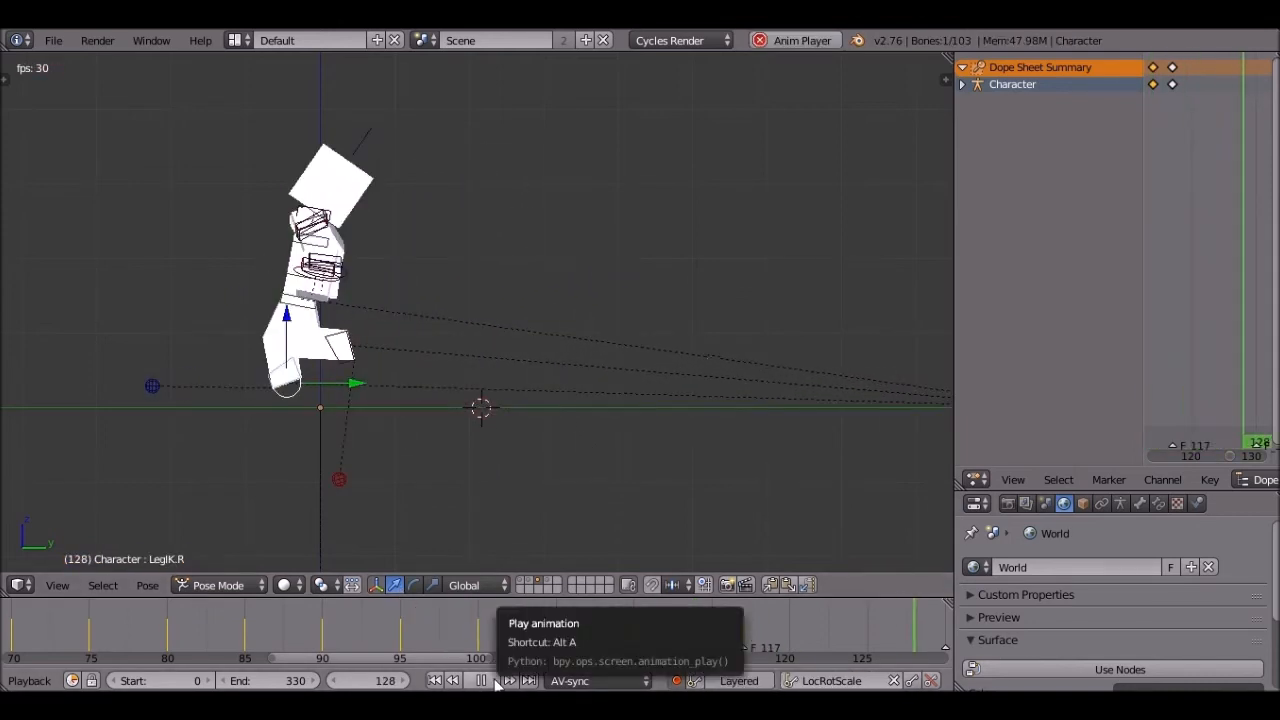
pyautogui.click(479, 680)
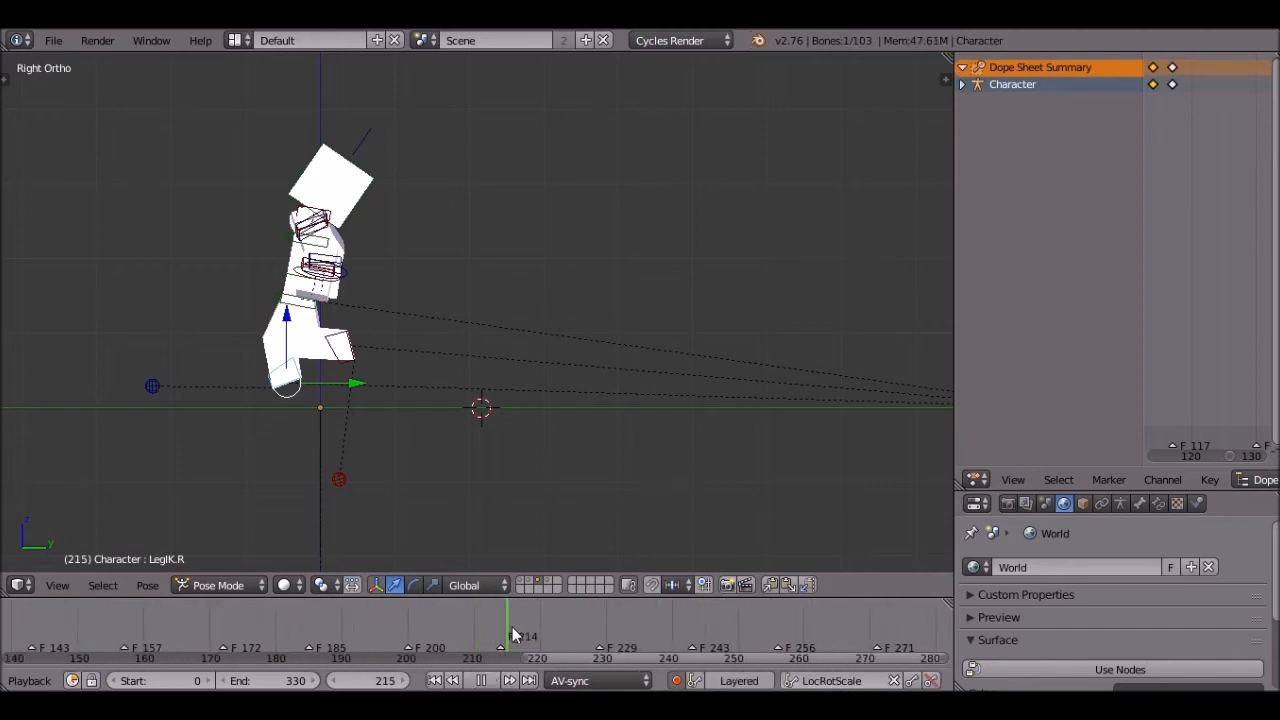
pyautogui.click(508, 680)
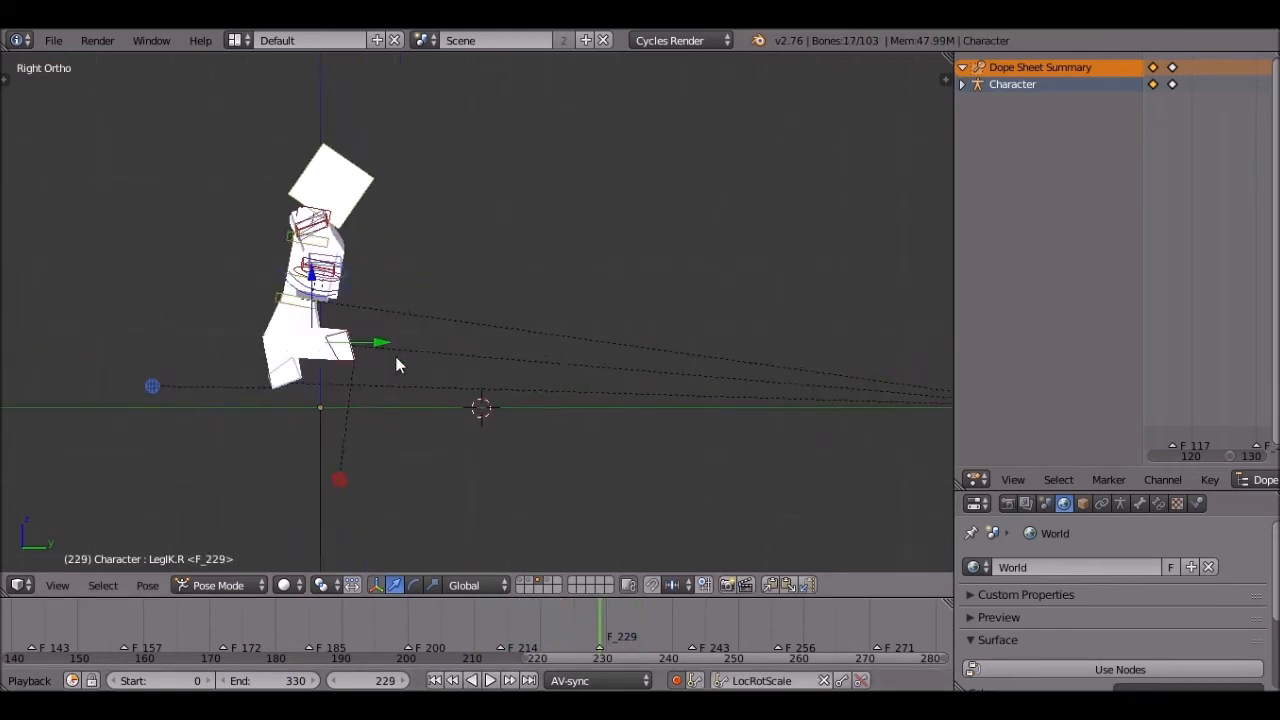
pyautogui.moveTo(378, 342); pyautogui.dragTo(340, 515)
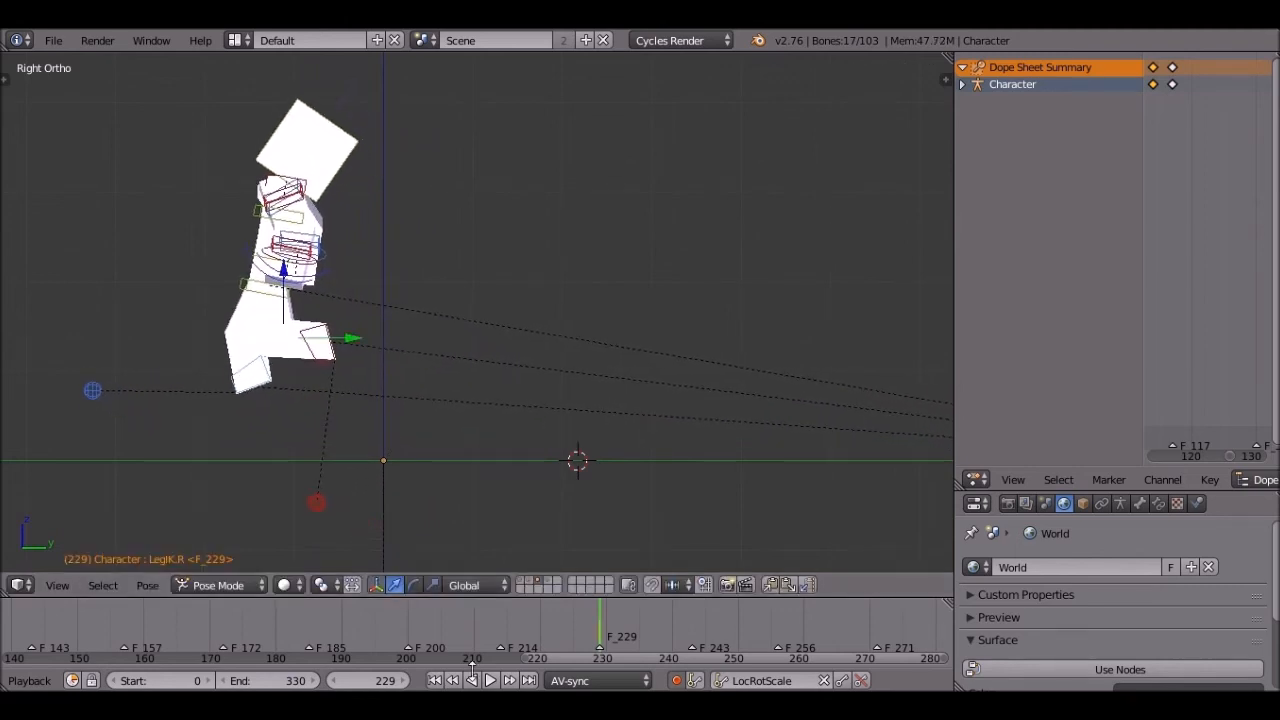
pyautogui.click(490, 680)
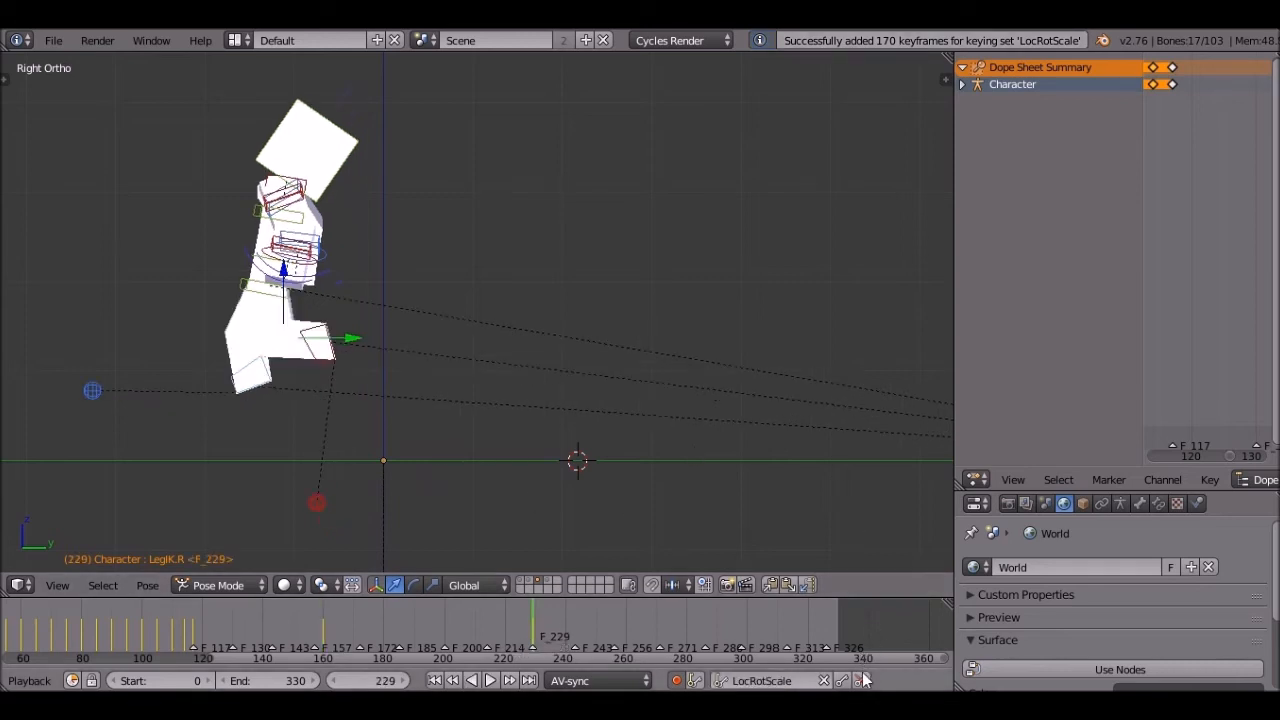
pyautogui.moveTo(737, 362)
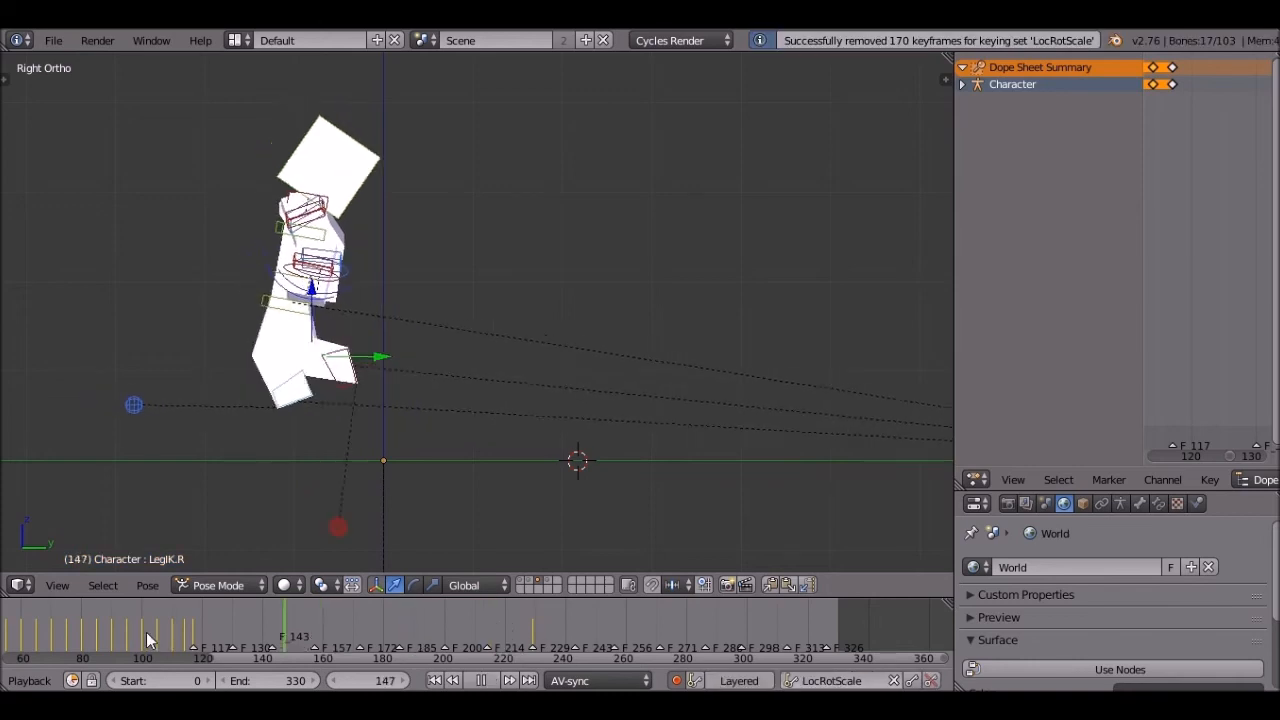
pyautogui.click(479, 680)
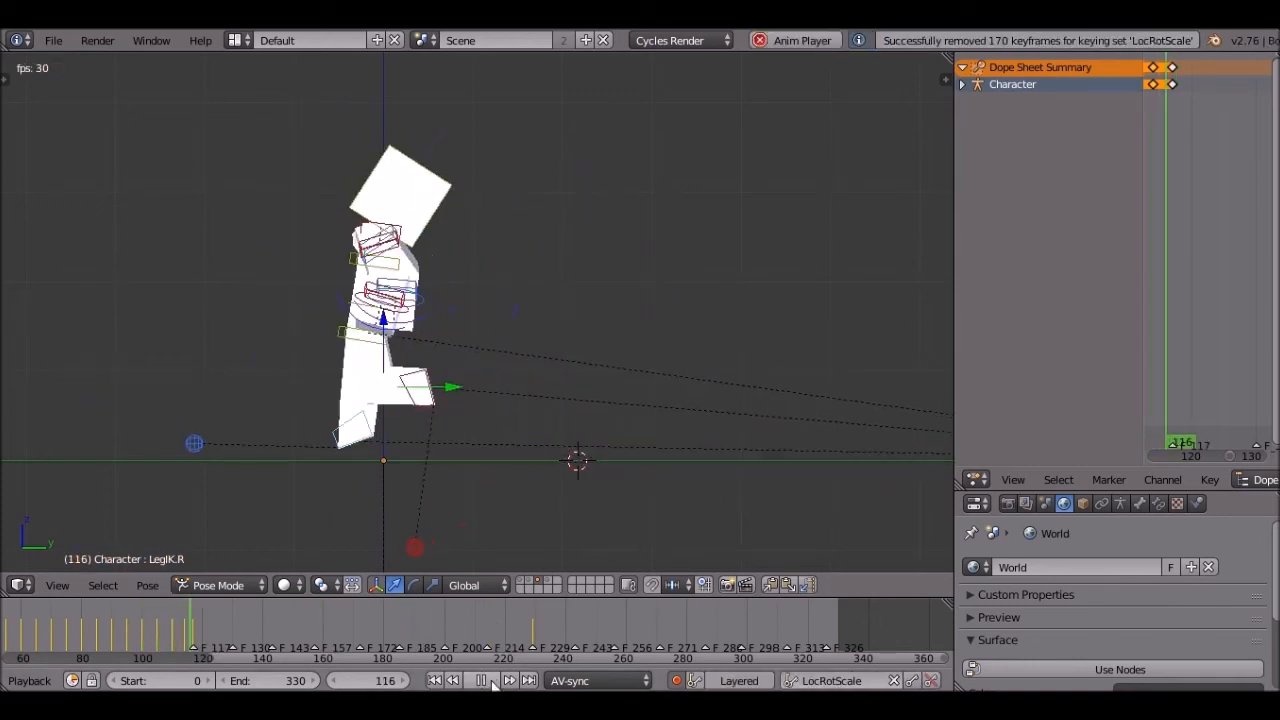
pyautogui.moveTo(508, 680)
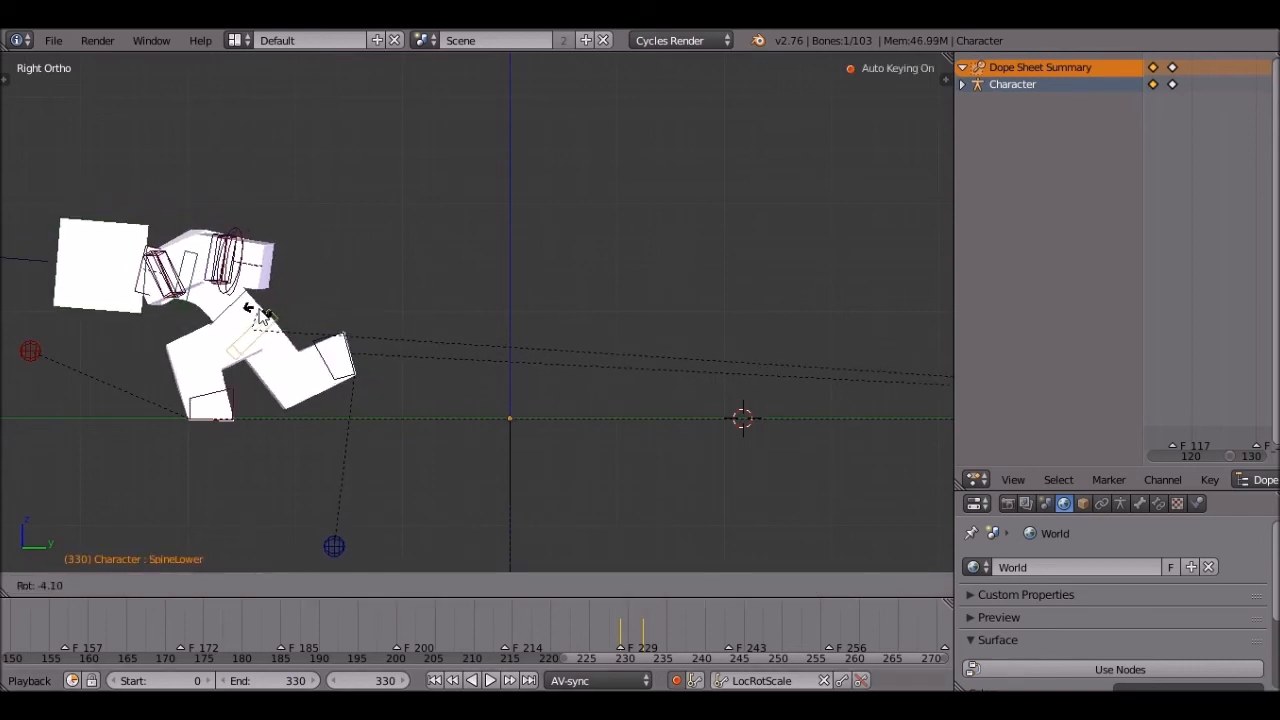
# Confirm the forward SpineLower tilt at frame 330, then stop the animation preview.
pyautogui.click(490, 680)
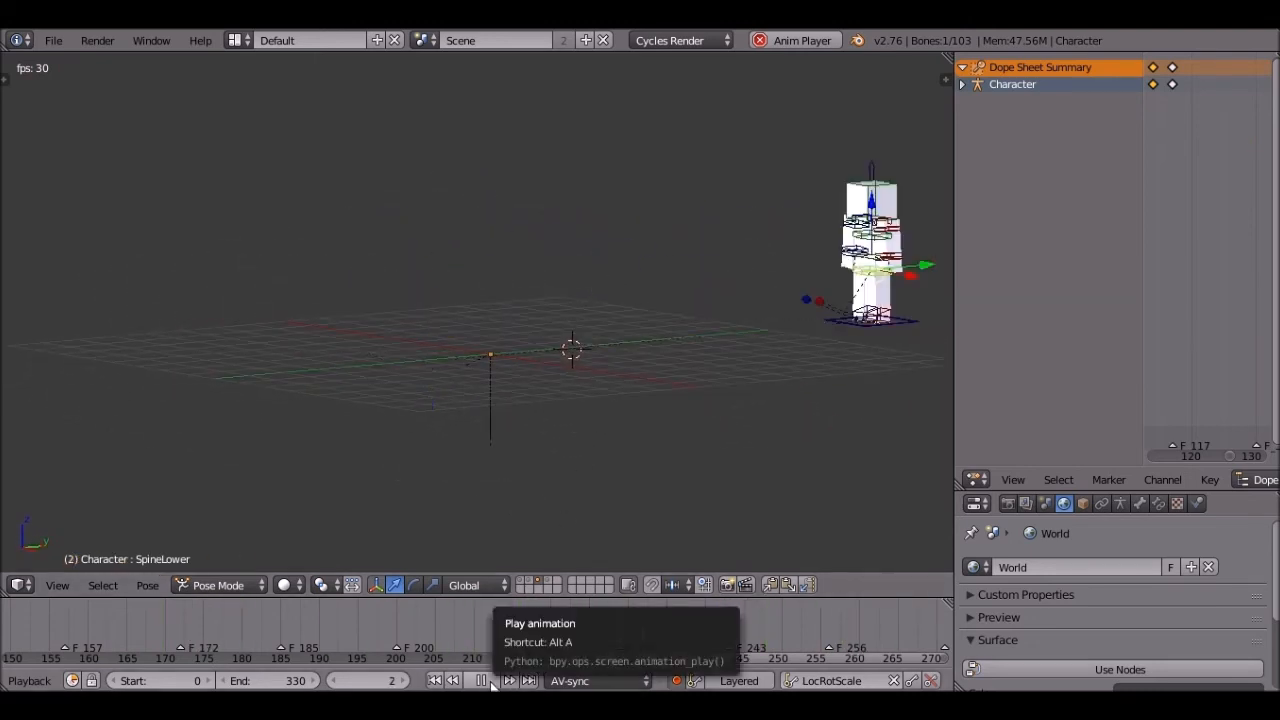
pyautogui.click(490, 680)
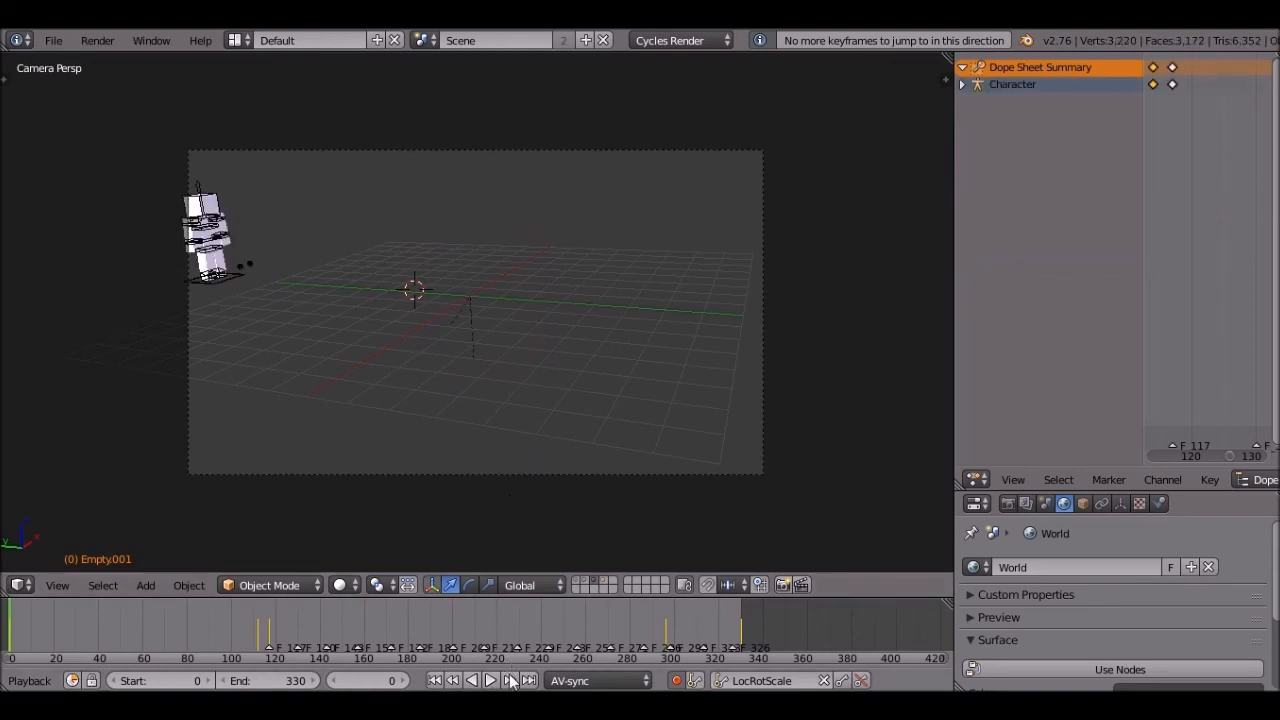
# Play the intro through the camera view from the start, then stop it.
pyautogui.click(490, 680)
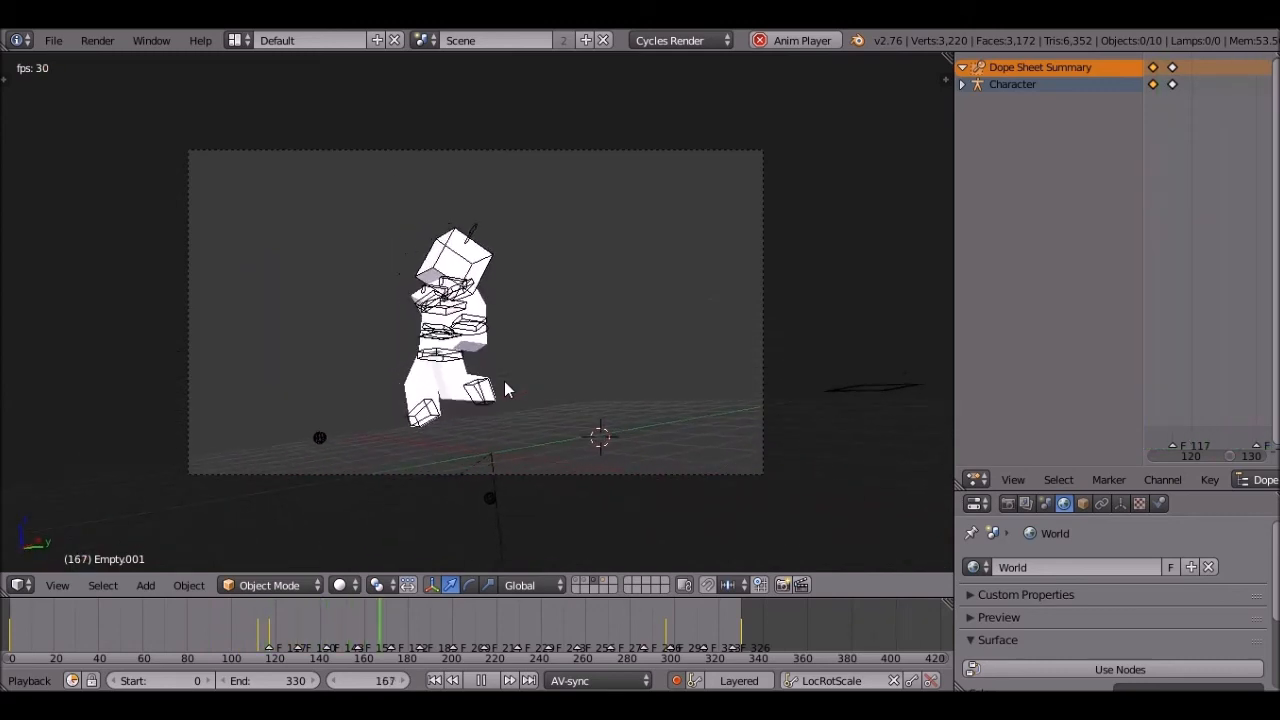
pyautogui.click(480, 680)
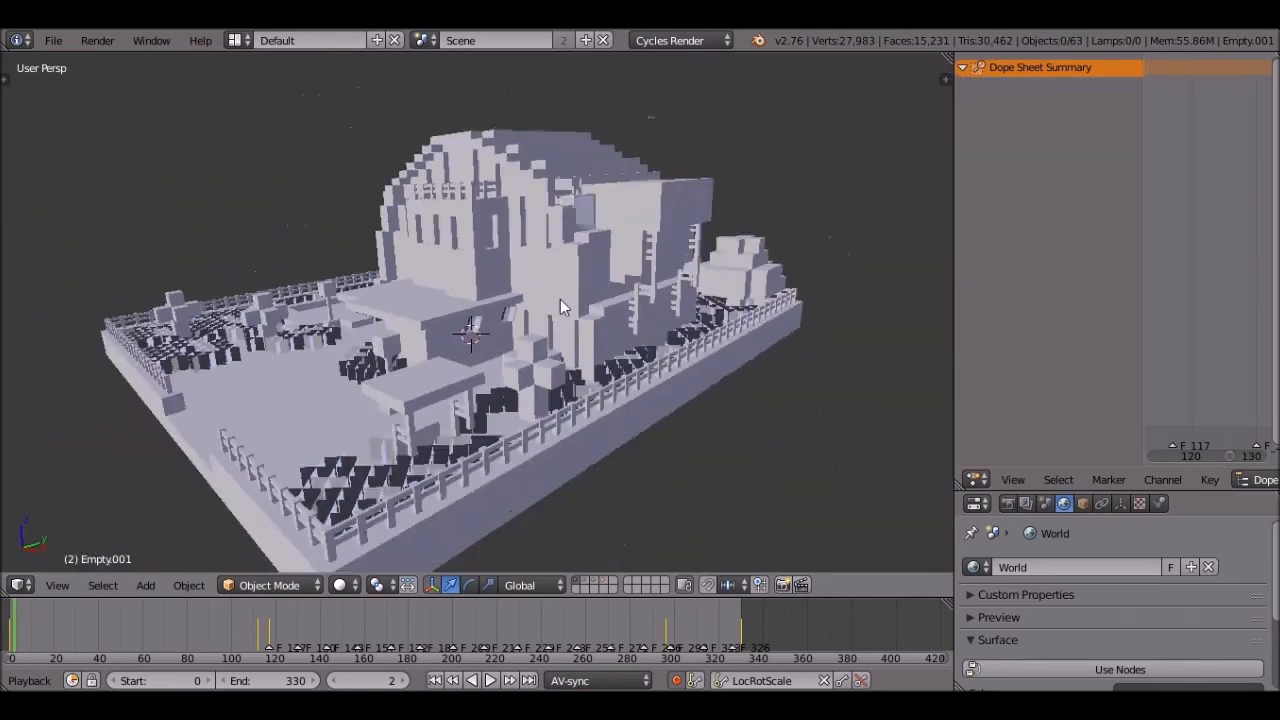
# Preview the camera empties' motion, stop at frame 26, and reposition the 3D cursor.
pyautogui.scroll(-3)
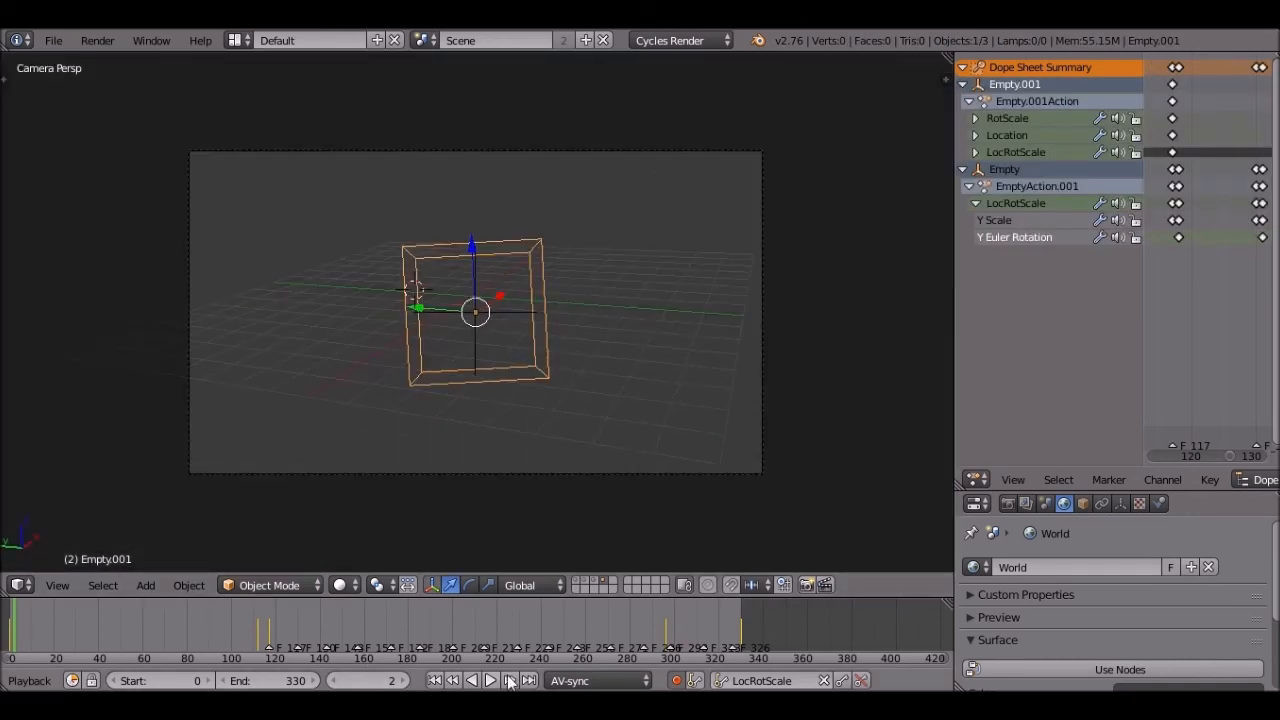
pyautogui.click(490, 680)
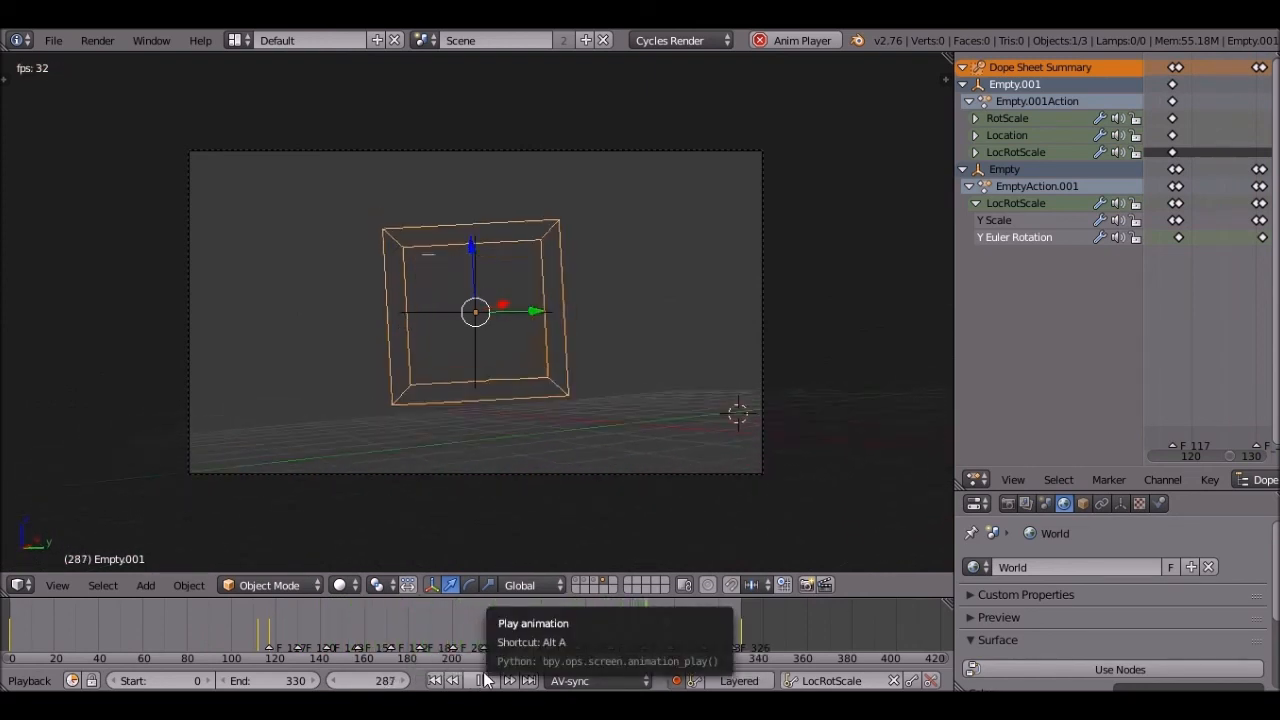
pyautogui.click(489, 680)
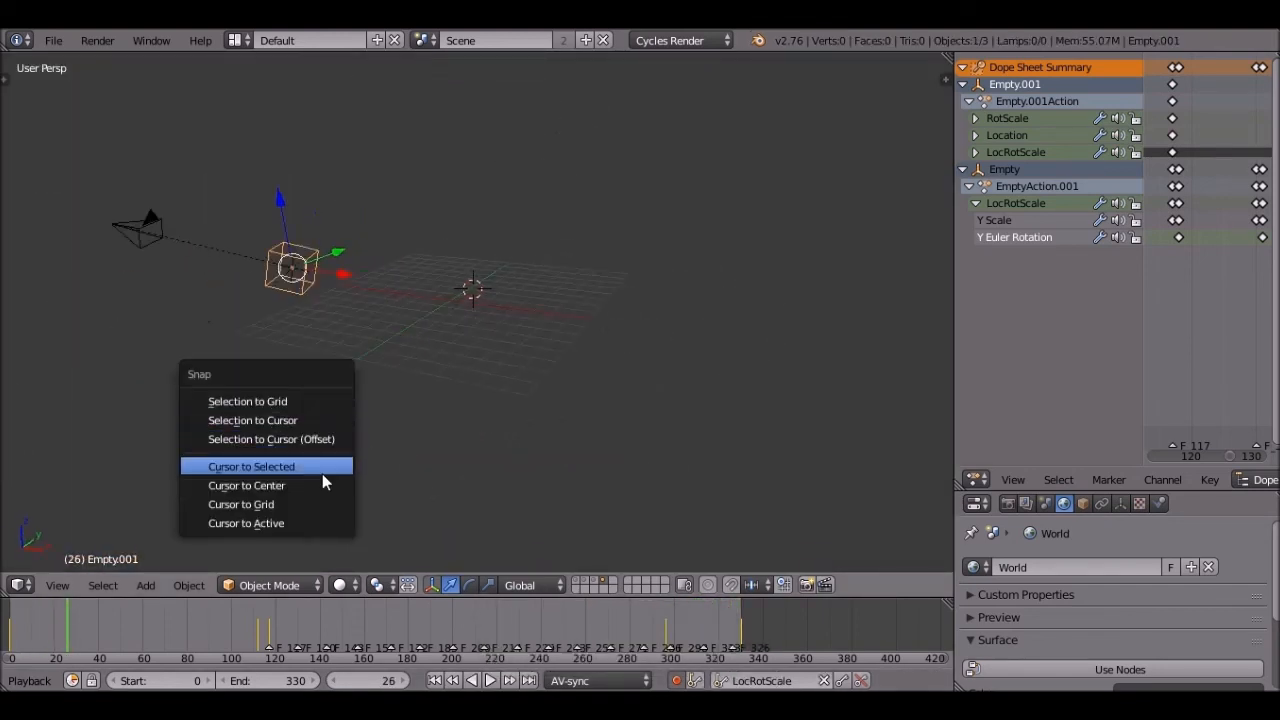
pyautogui.click(251, 466)
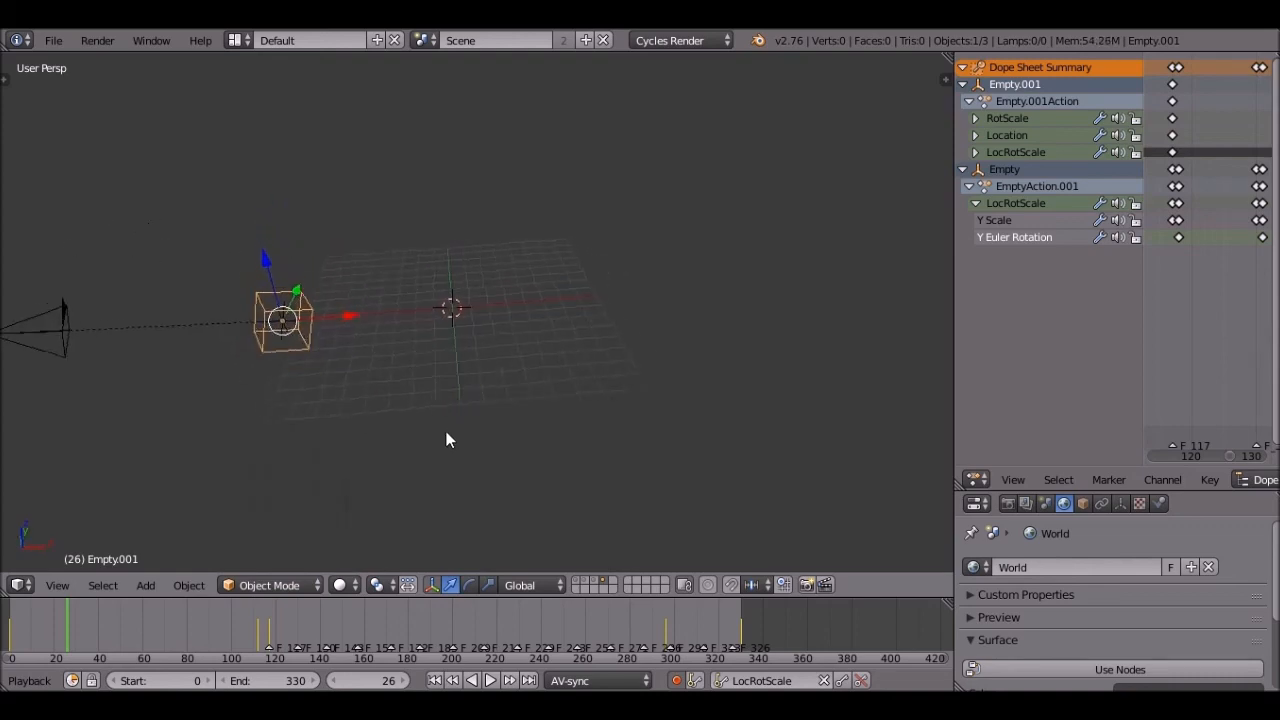